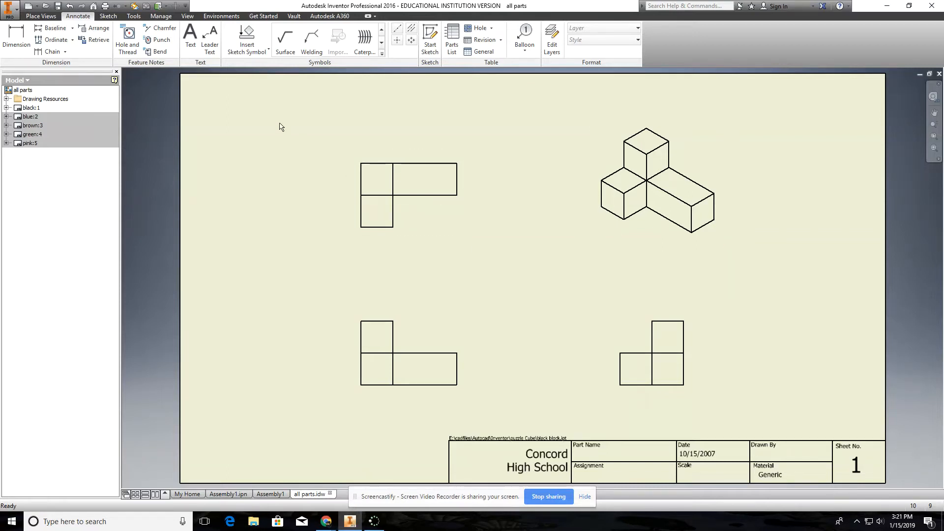
mouse_move(379, 287)
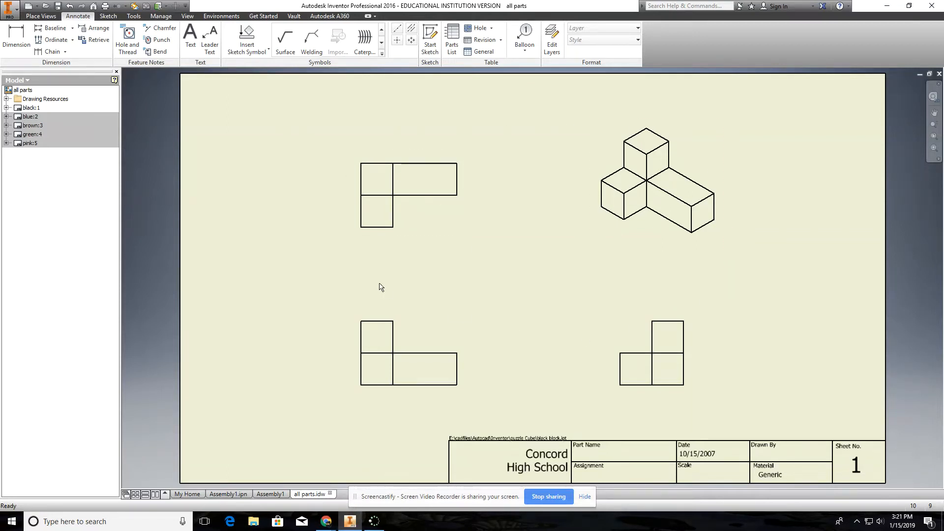
mouse_move(515, 160)
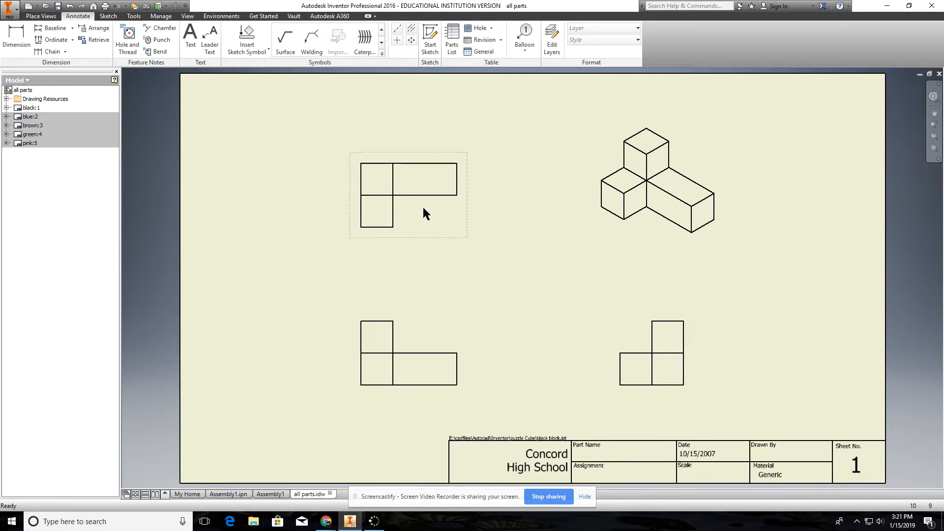
Dismiss the opening dialogs to reach the drawing sheet
click(447, 281)
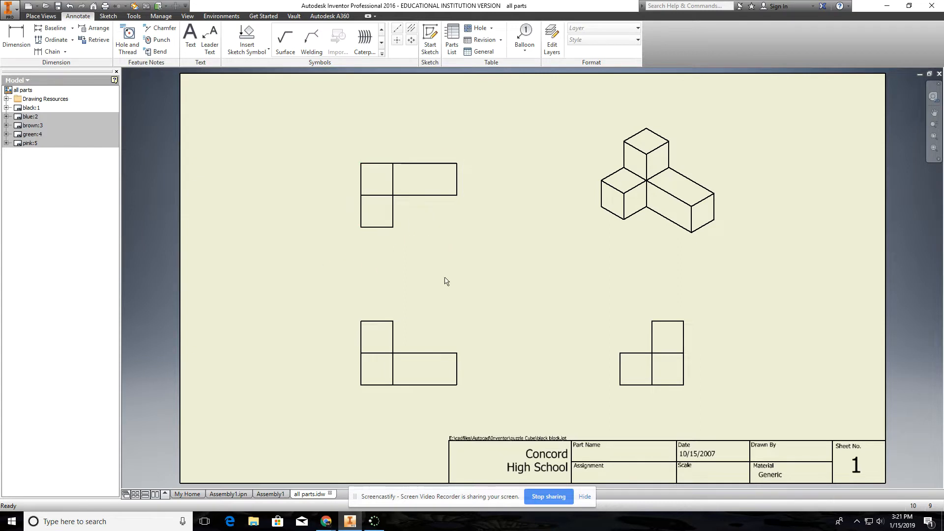
click(651, 352)
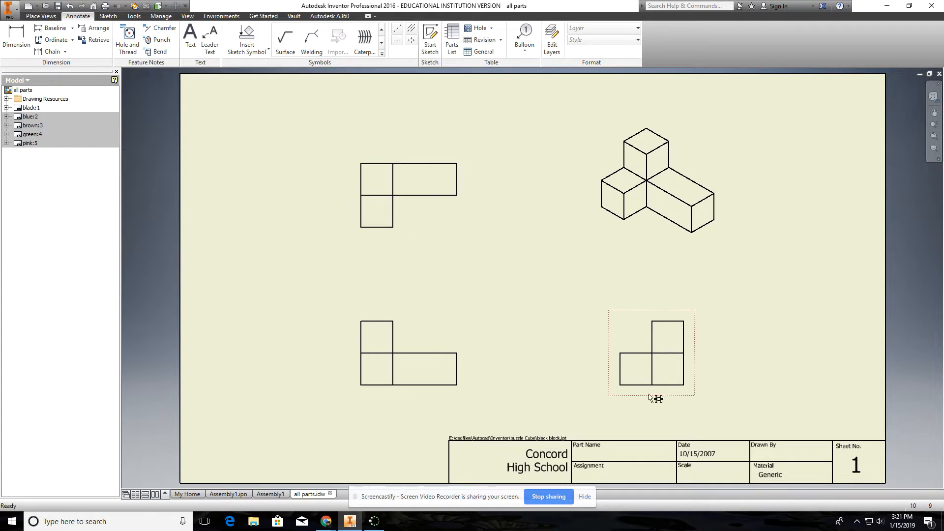
click(354, 406)
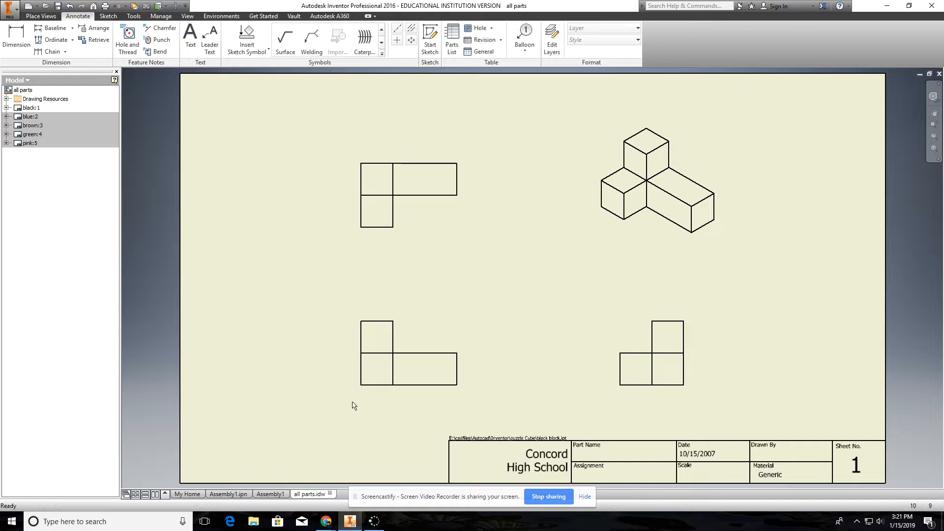
mouse_move(111, 38)
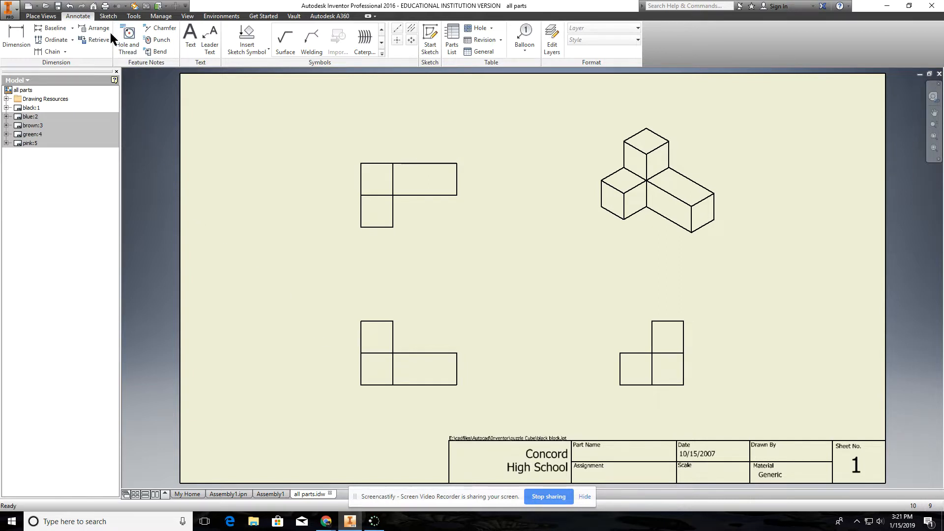
mouse_move(218, 139)
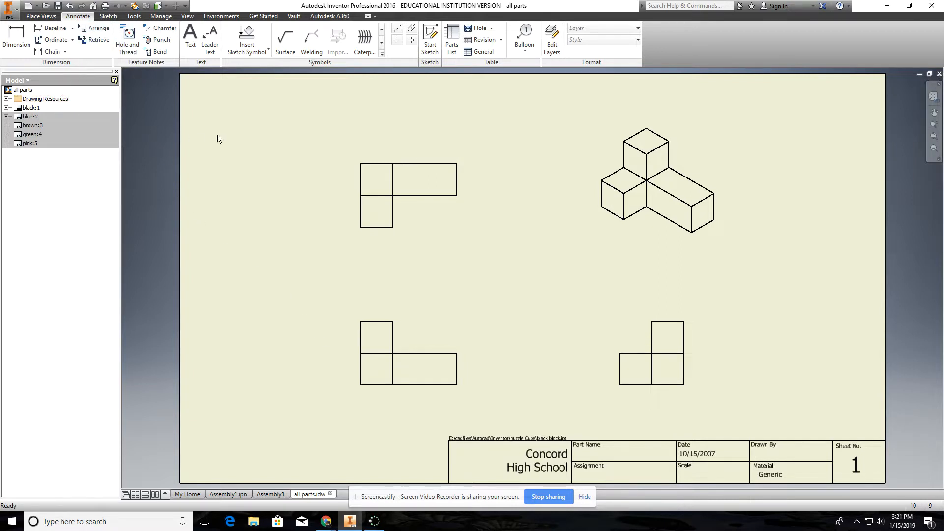
Start a new sheet from the browser and enter the Scale field of its Prompted Texts
right_click(218, 139)
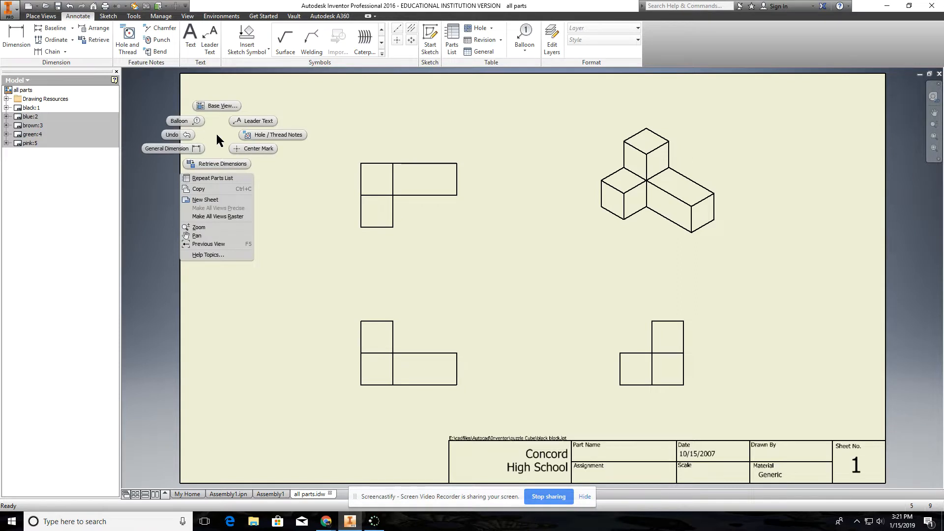
mouse_move(211, 200)
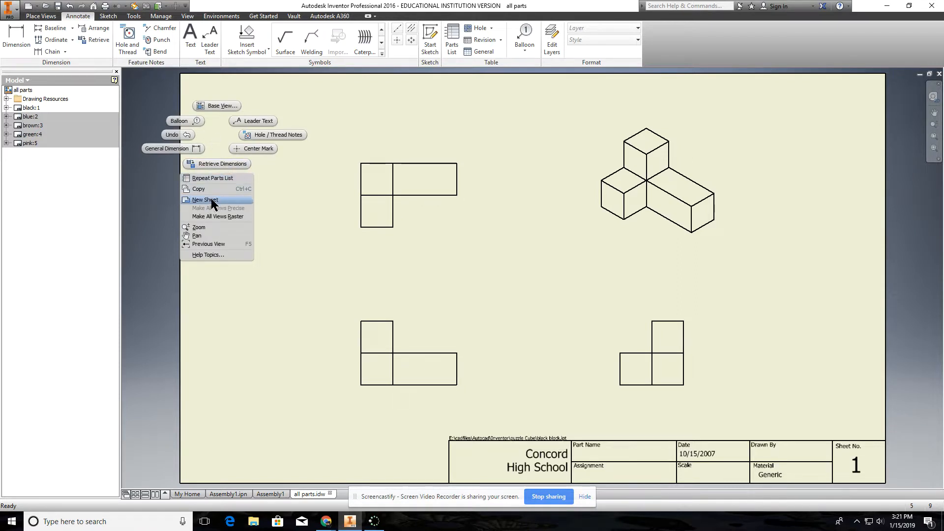
click(204, 200)
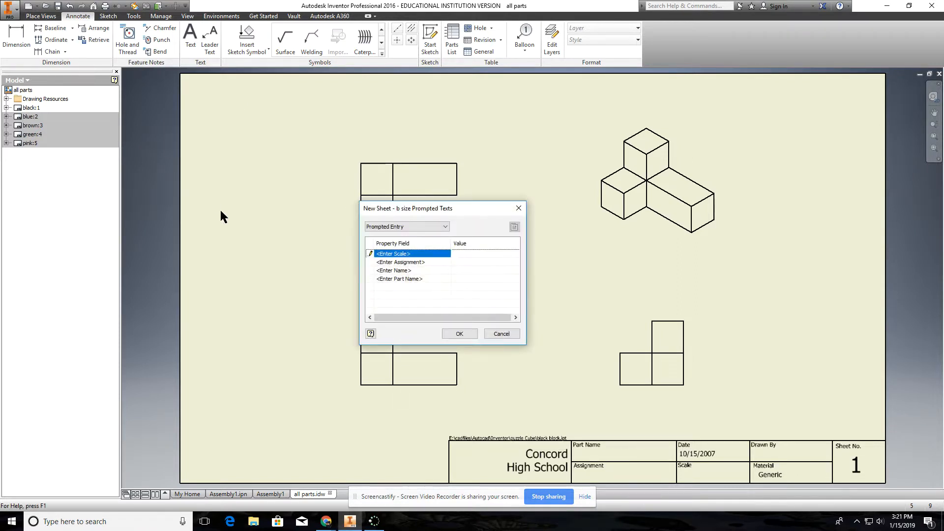
click(483, 253)
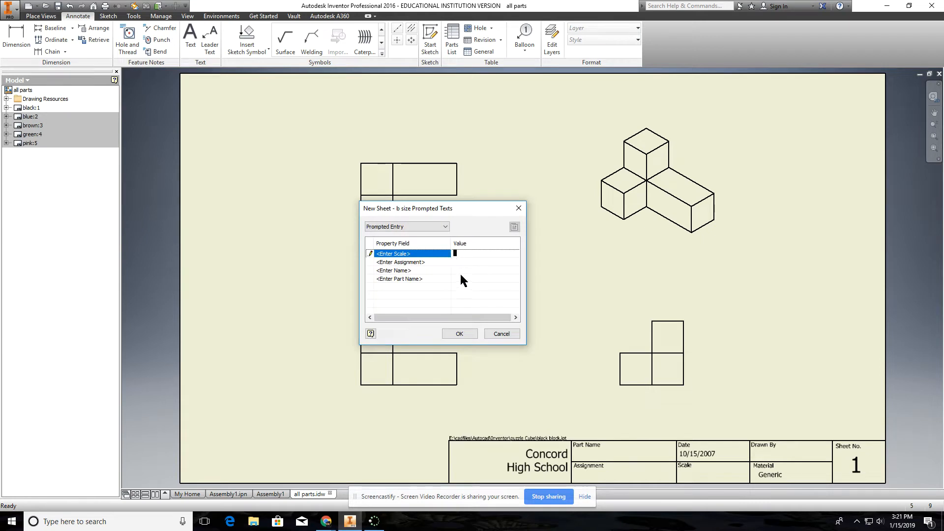
mouse_move(456, 268)
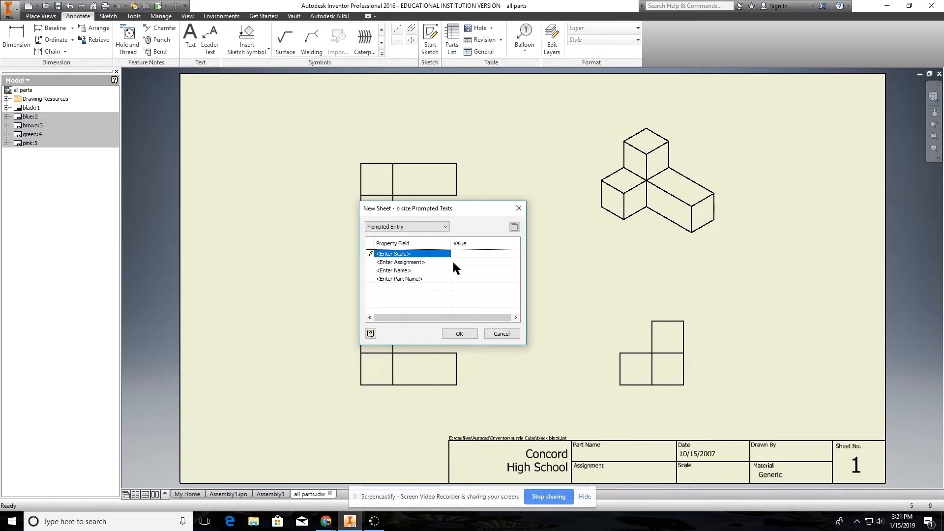
mouse_move(460, 265)
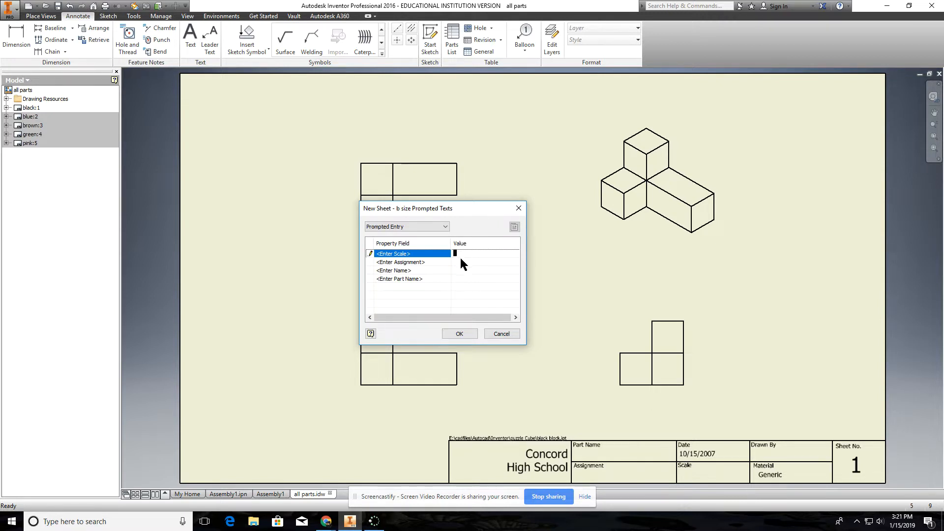
mouse_move(463, 274)
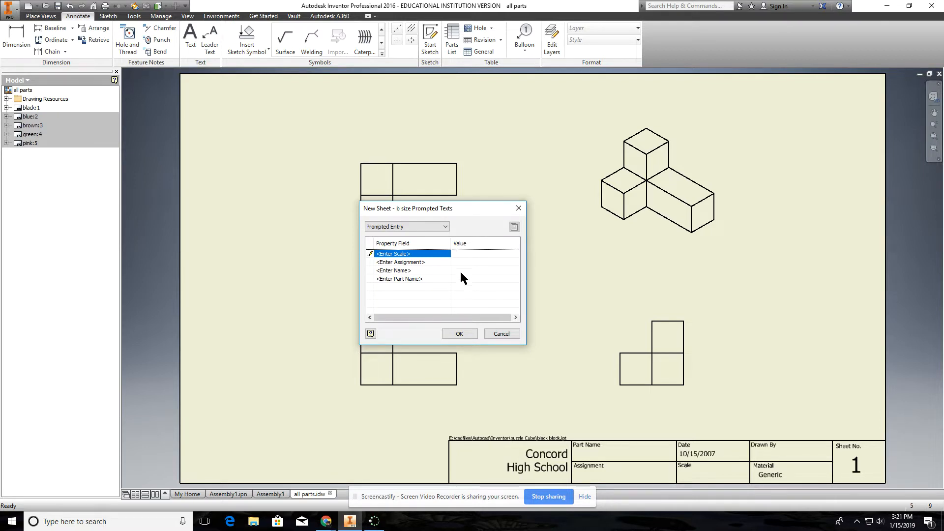
click(482, 254)
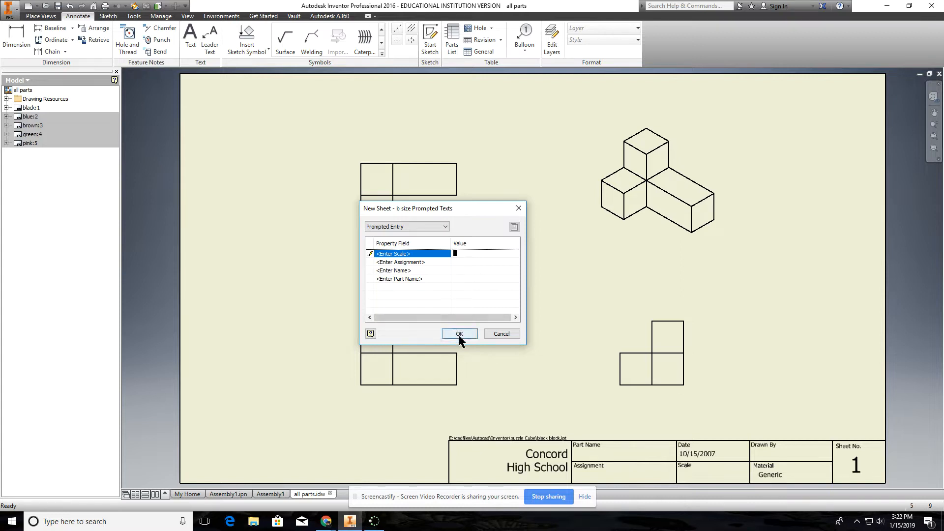
mouse_move(467, 335)
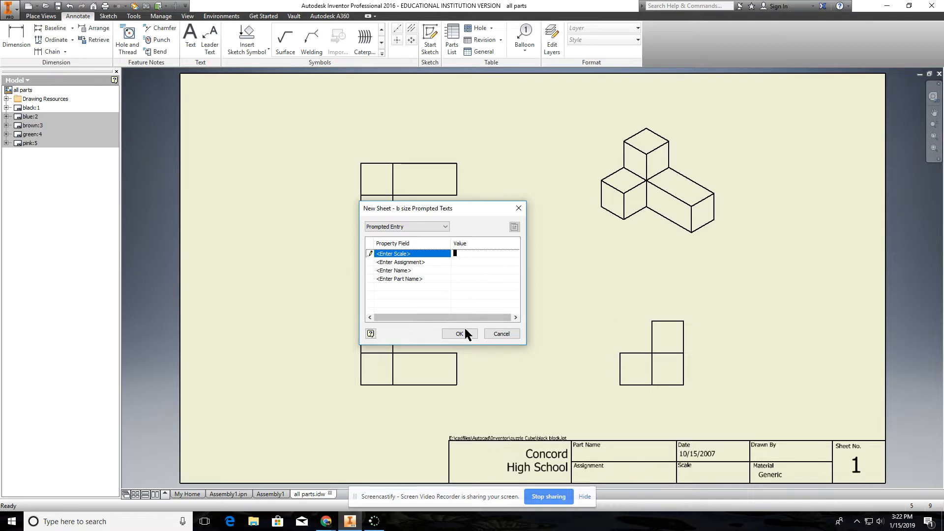
Confirm the empty prompted texts so blank sheet 6 is created
click(459, 334)
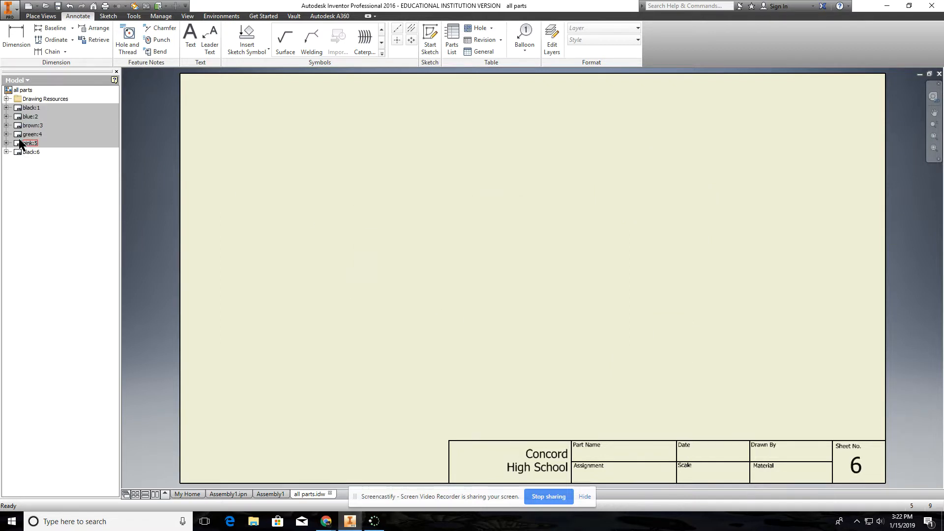
click(32, 151)
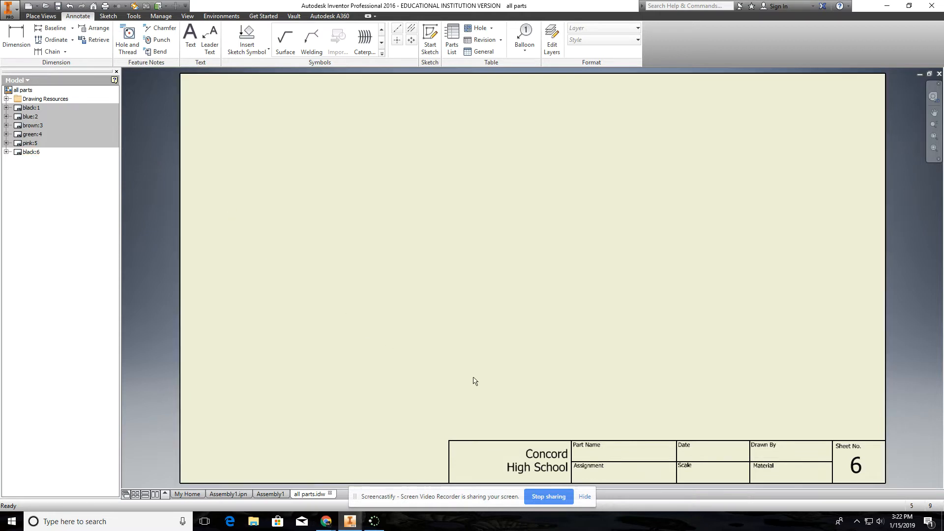
mouse_move(179, 140)
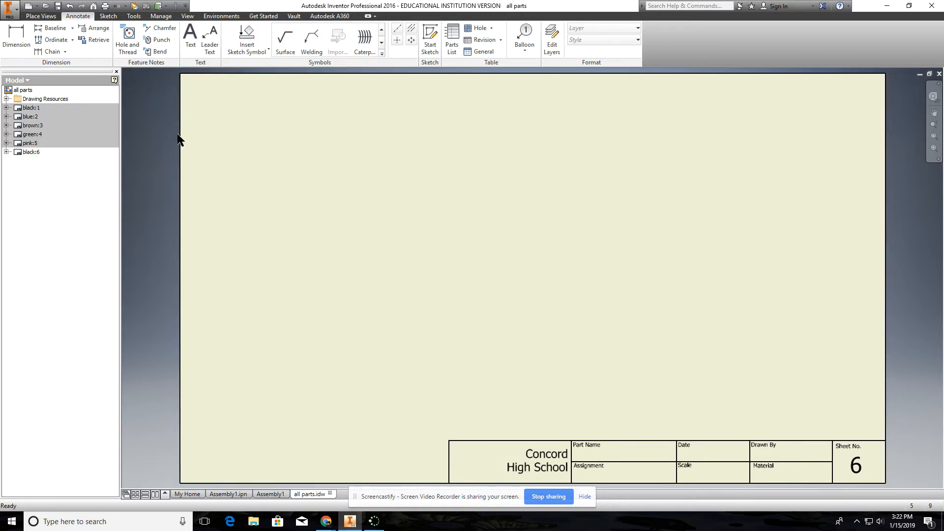
mouse_move(356, 201)
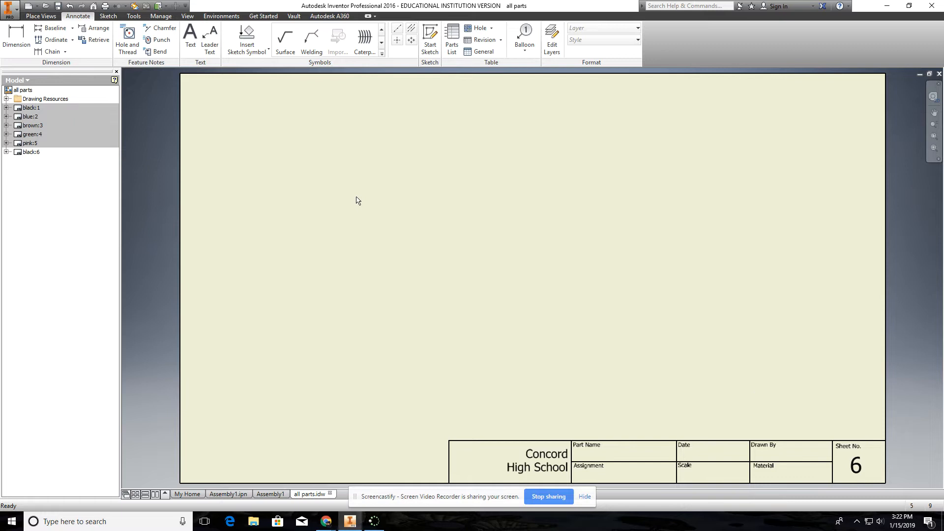
mouse_move(329, 168)
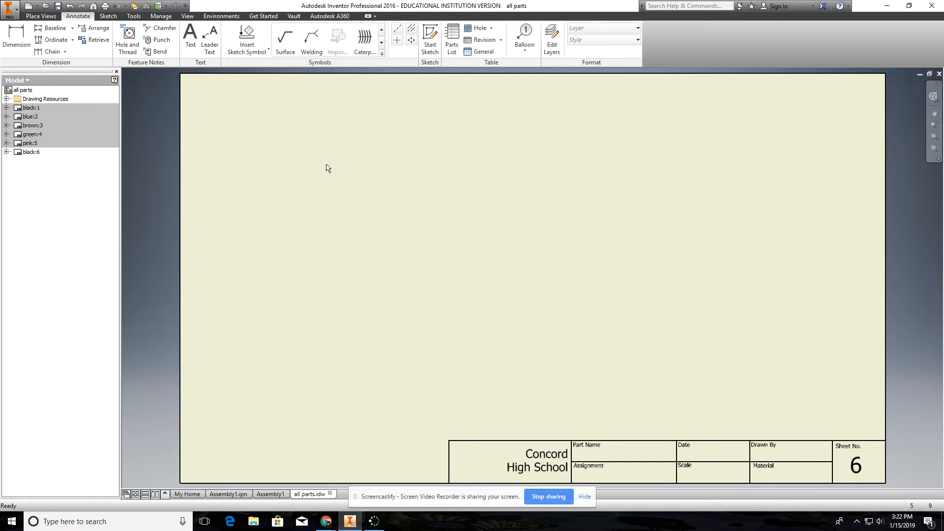
mouse_move(216, 97)
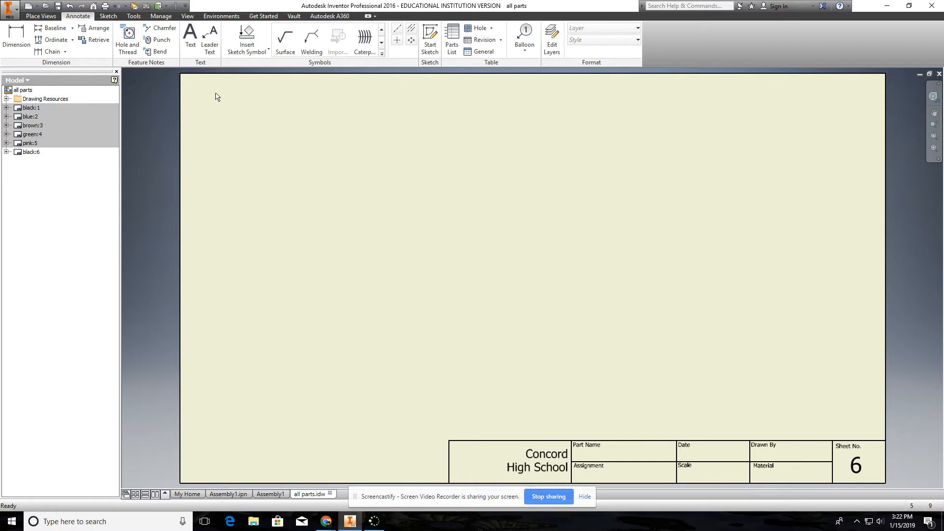
click(40, 17)
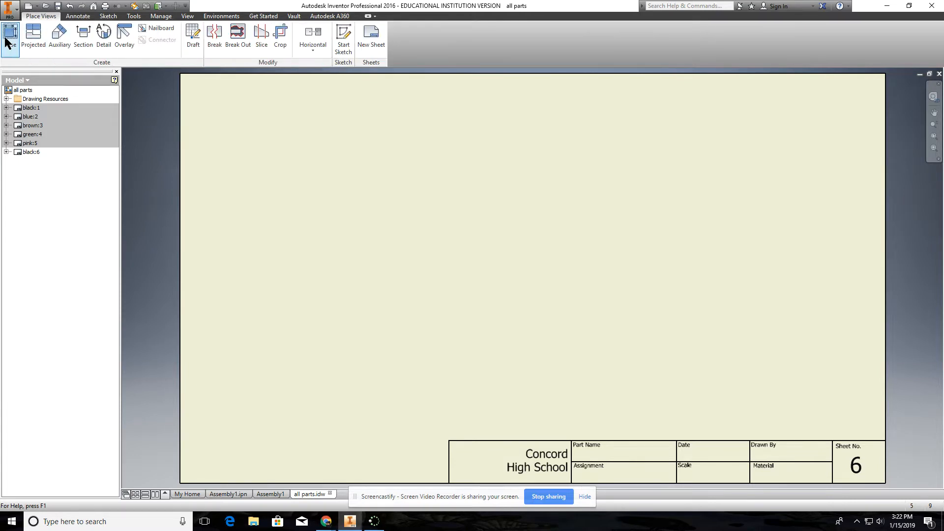
Begin a base view of the Explosion1 presentation and set its scale to 3/4
click(10, 36)
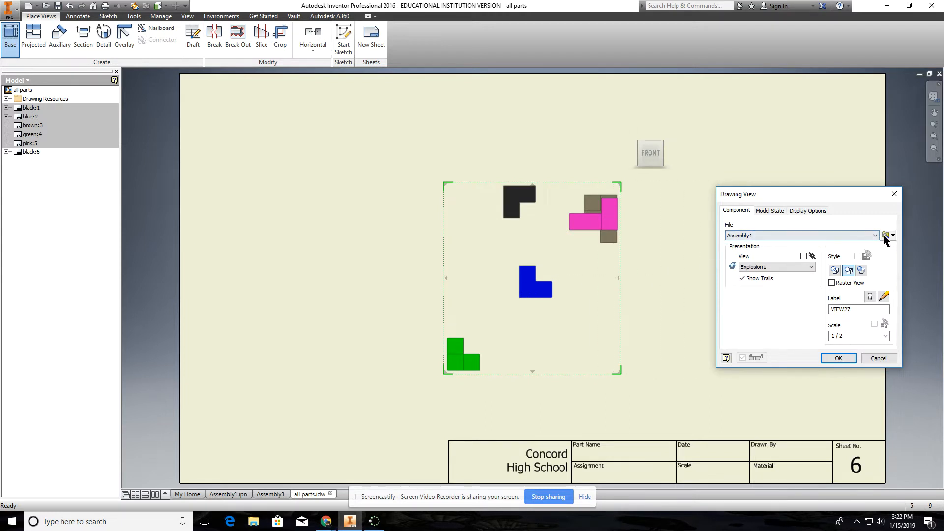
mouse_move(631, 142)
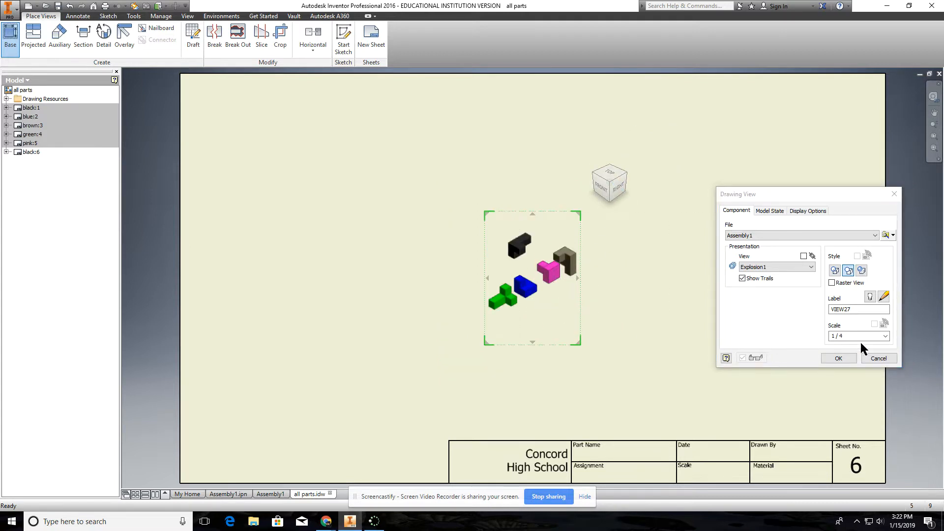
click(884, 337)
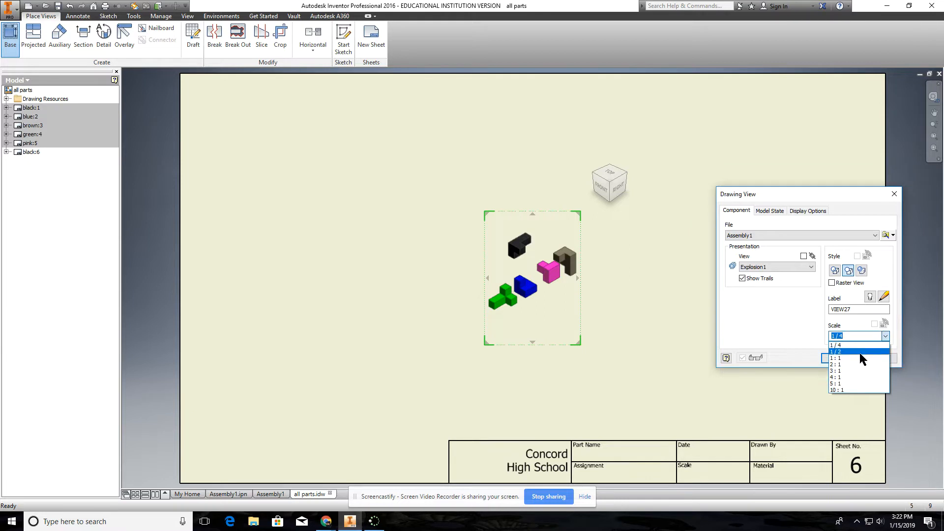
click(836, 358)
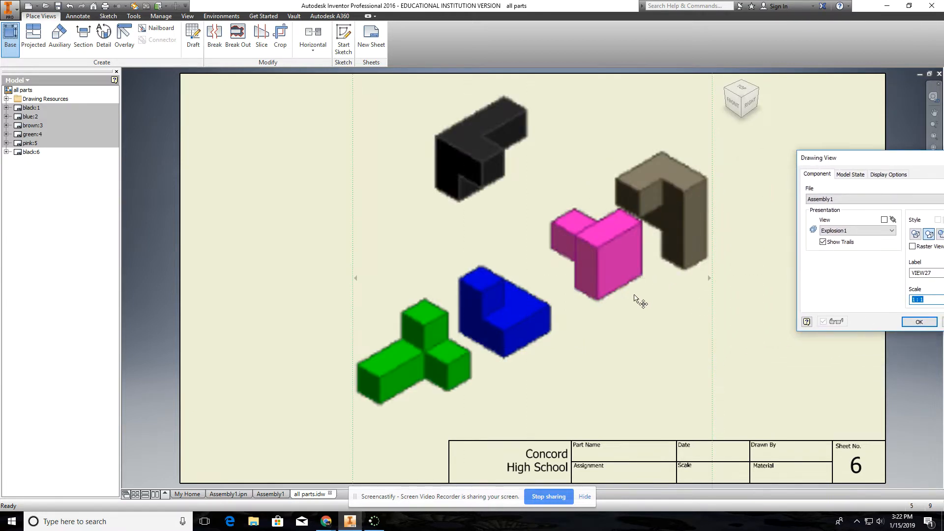
mouse_move(619, 316)
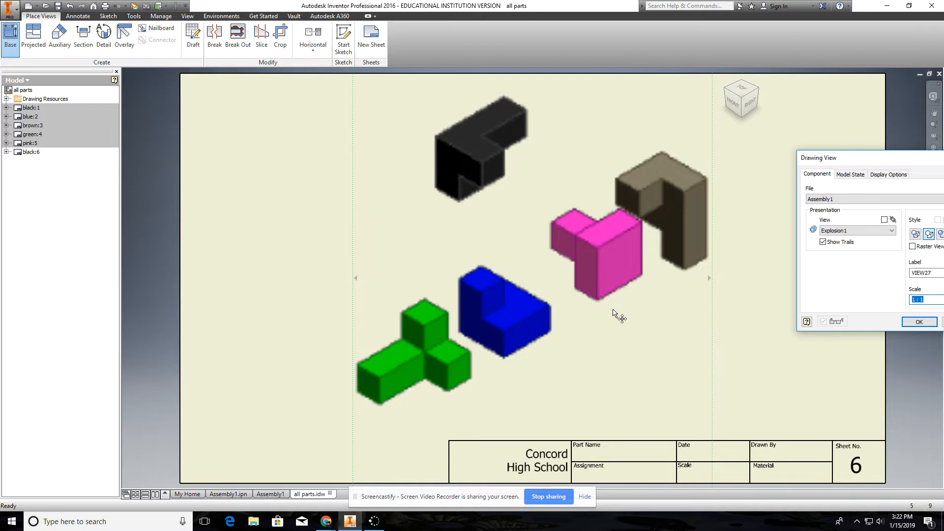
mouse_move(833, 145)
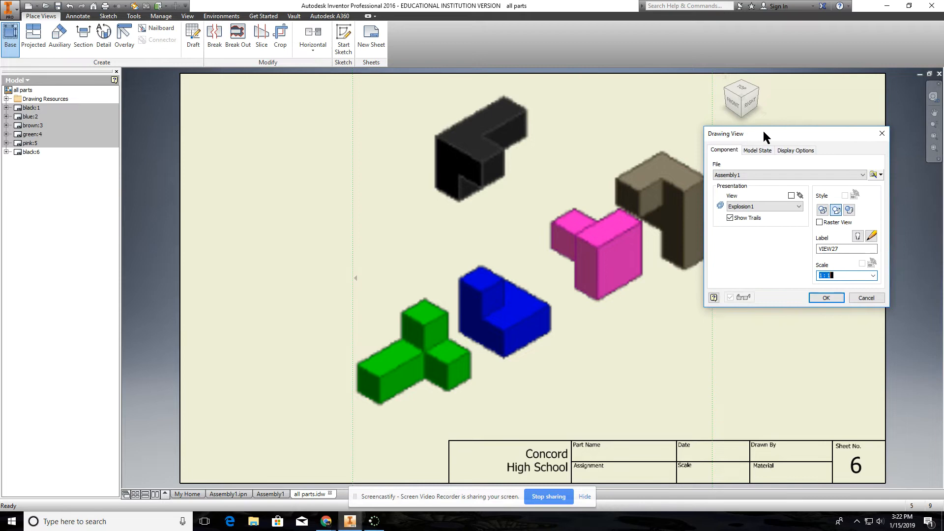
mouse_move(843, 274)
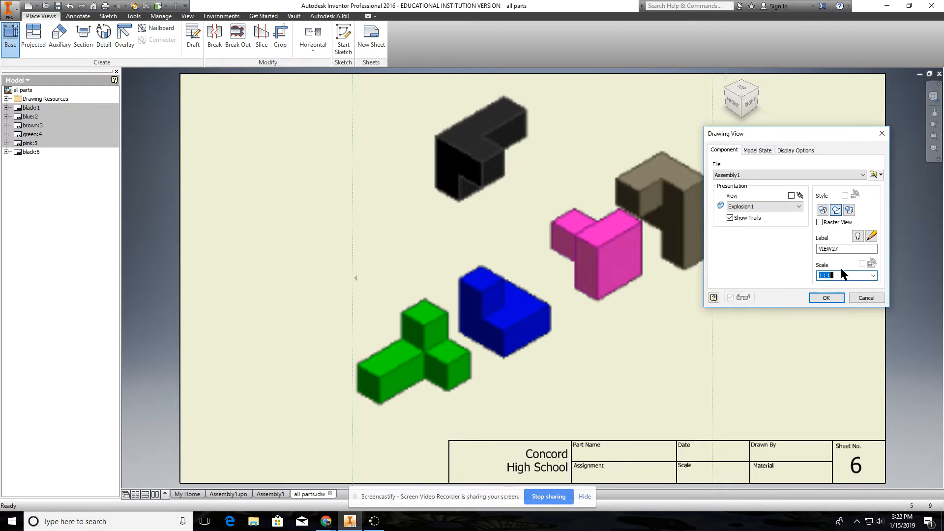
click(873, 276)
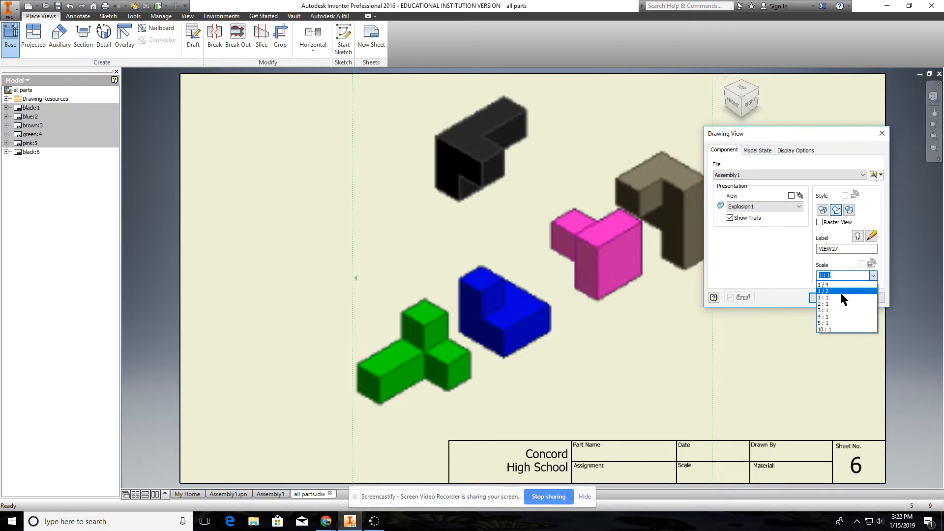
click(824, 291)
text(3/4)
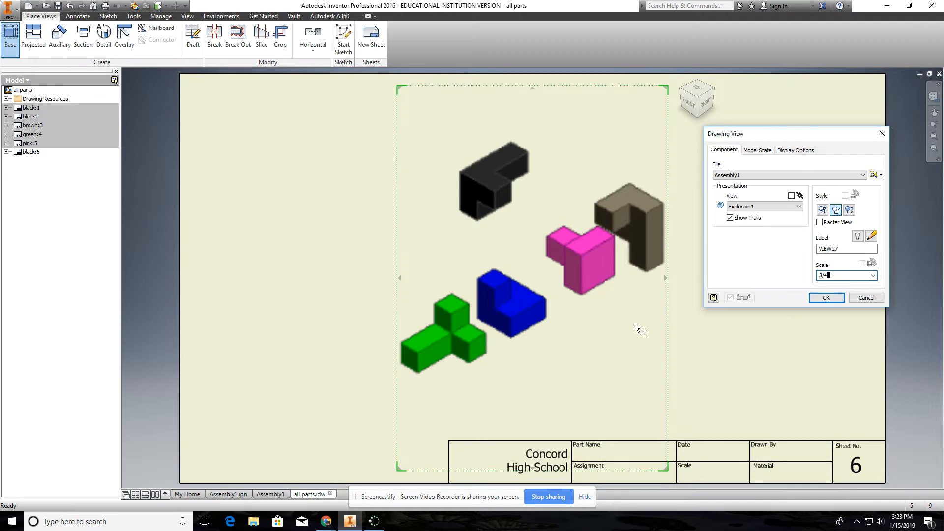
mouse_move(563, 232)
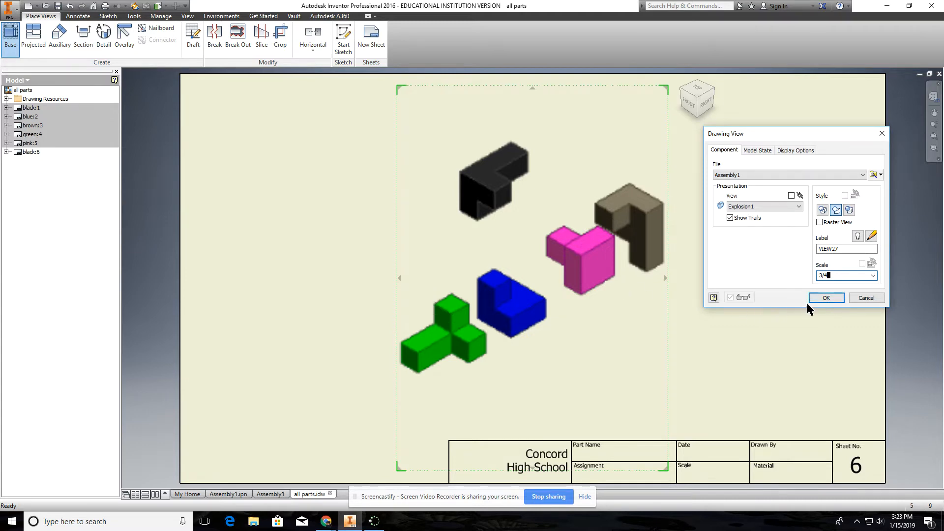
Place the view but cancel the presentation Save As on the first attempt
click(826, 297)
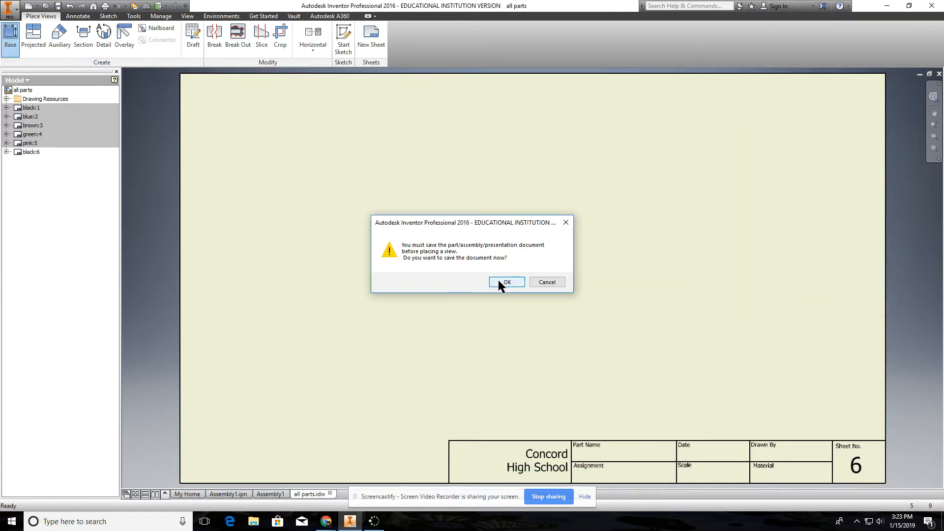
click(506, 283)
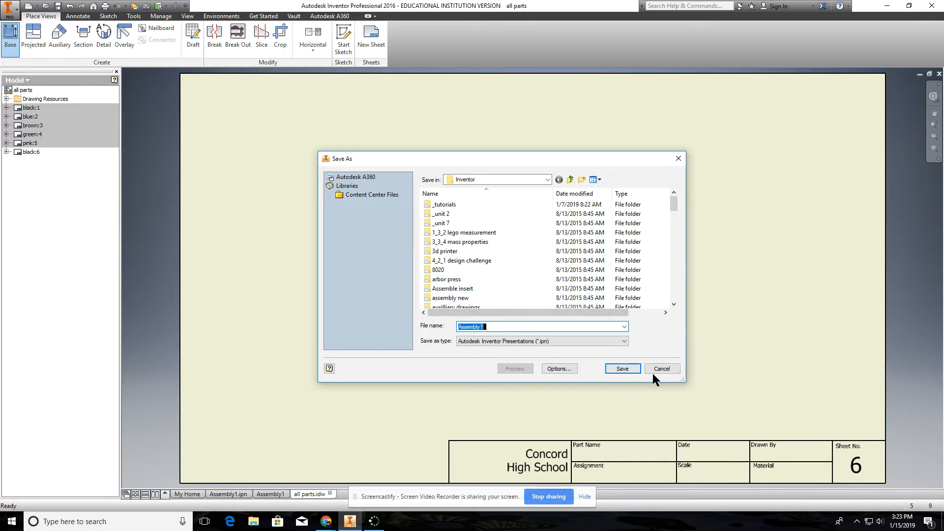
click(661, 368)
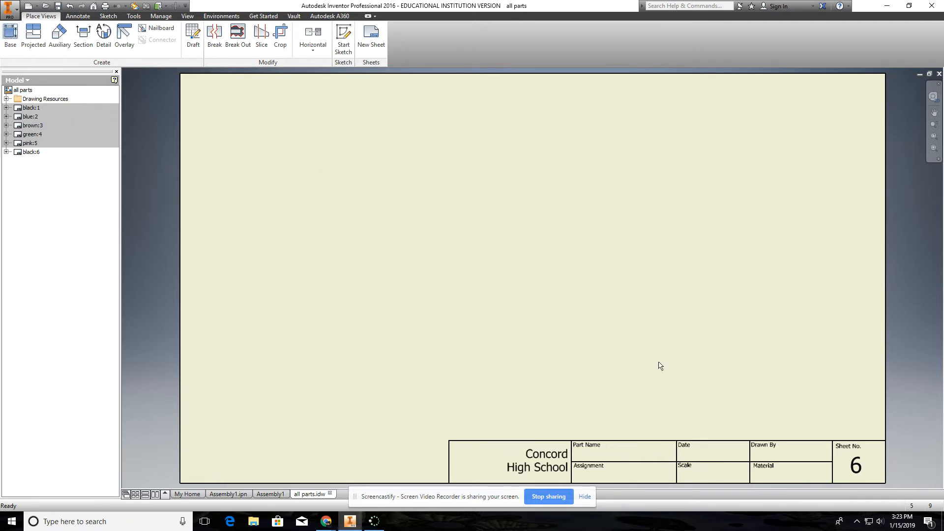
Place the exploded base view at 0.75 scale again and save the presentation file
click(10, 36)
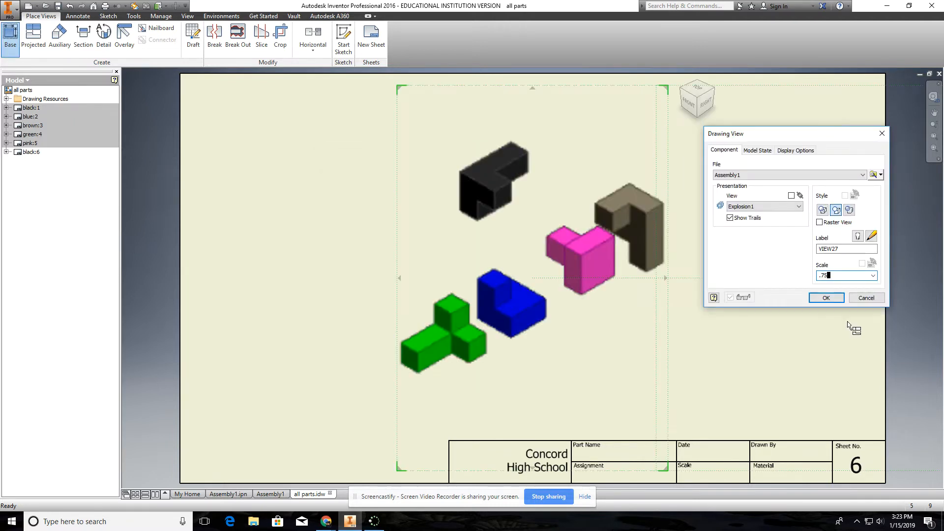
mouse_move(825, 298)
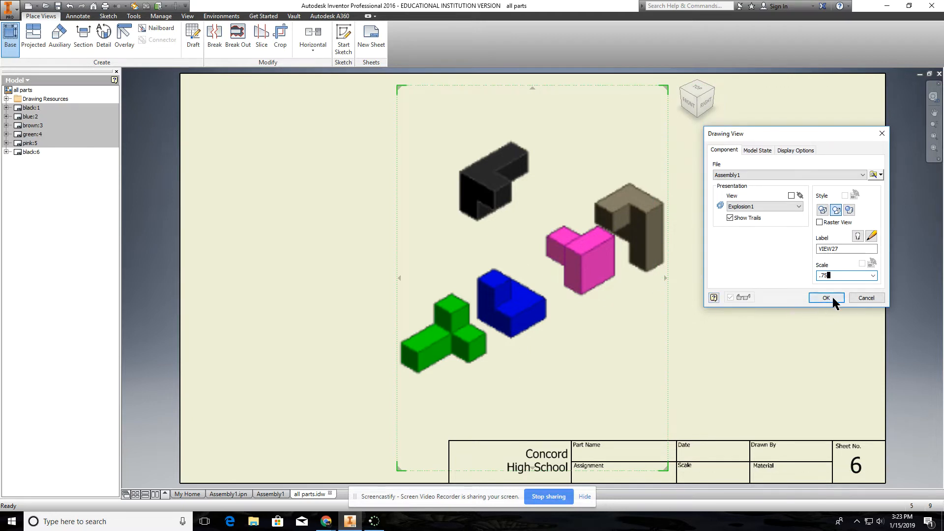
click(826, 298)
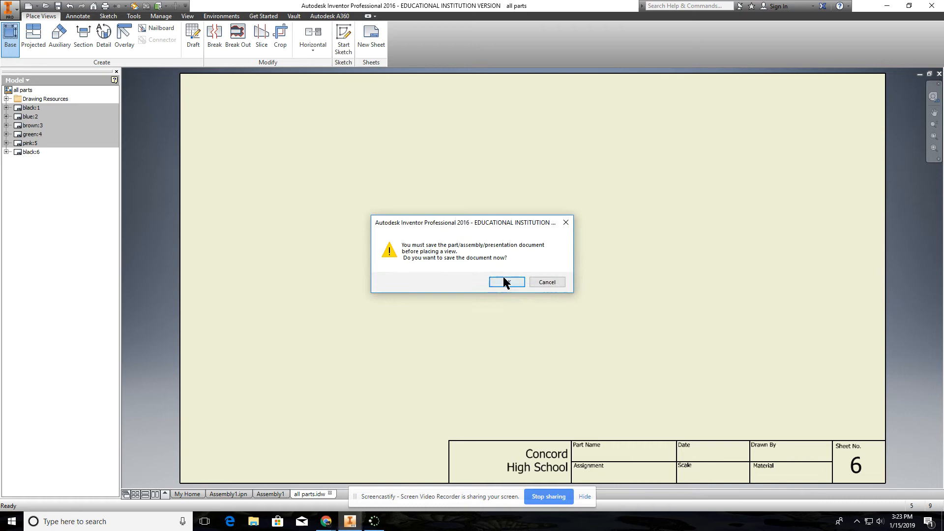
click(506, 282)
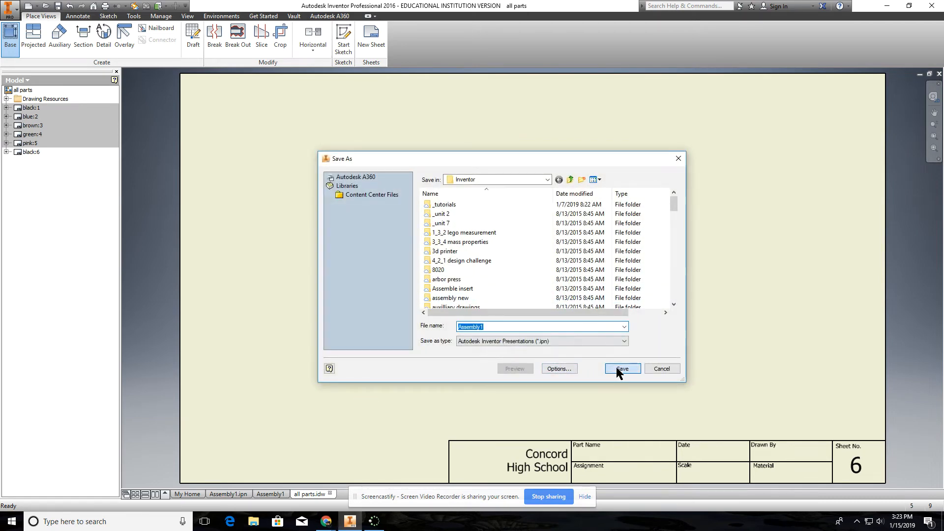
click(621, 369)
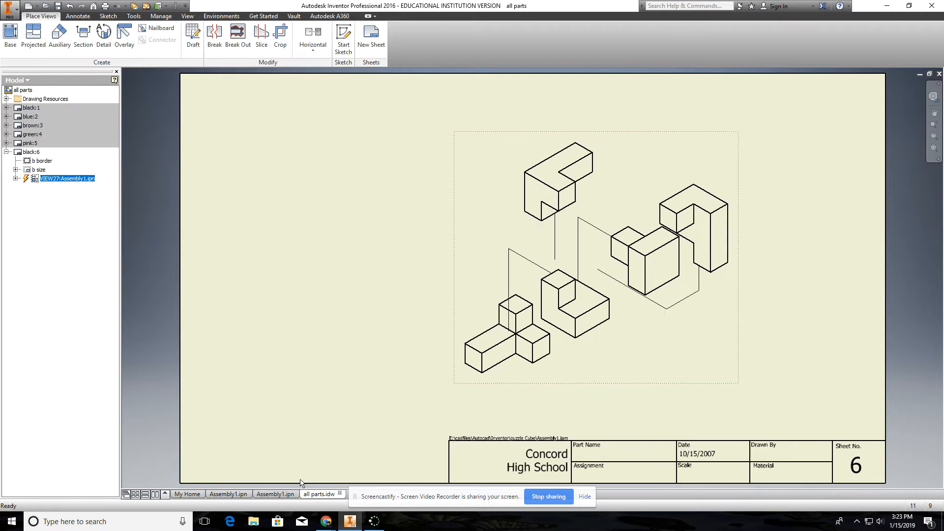
mouse_move(276, 494)
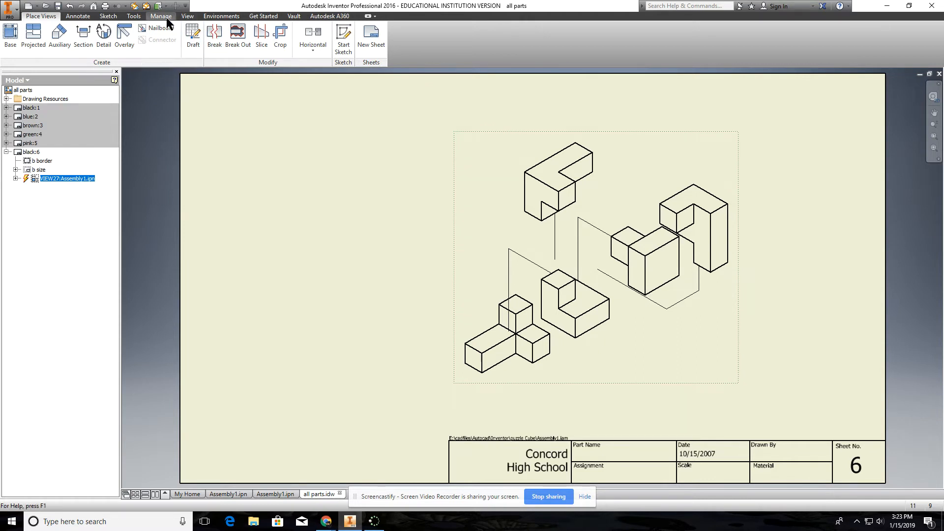
mouse_move(77, 16)
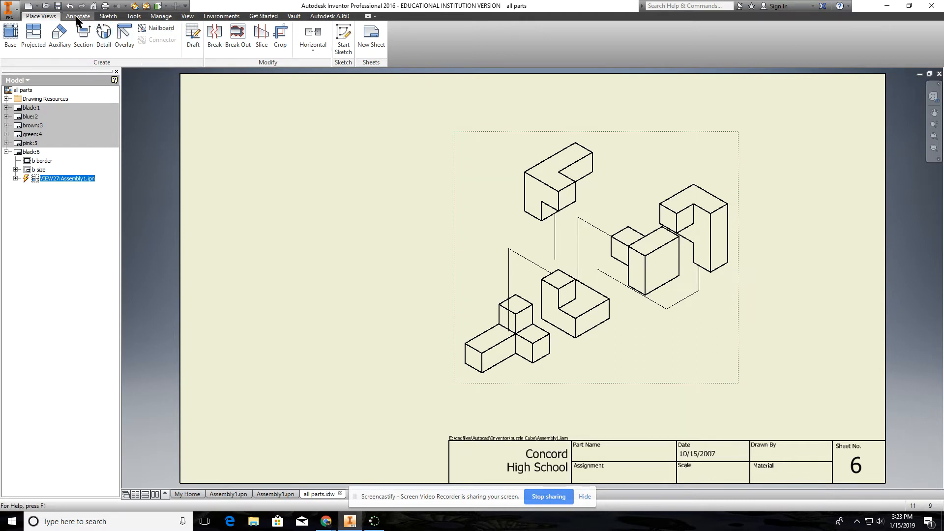
Add a Parts Only parts list for the exploded view, dropped to its left
click(77, 16)
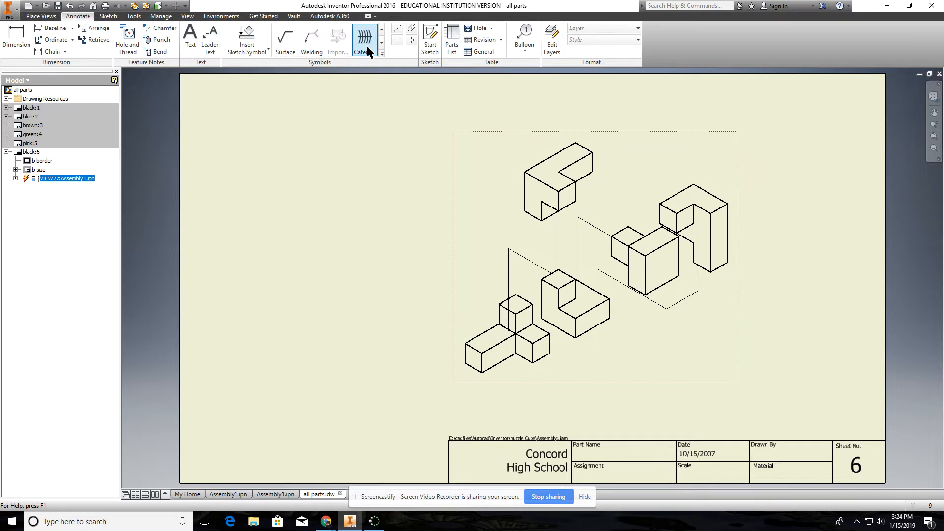
mouse_move(451, 36)
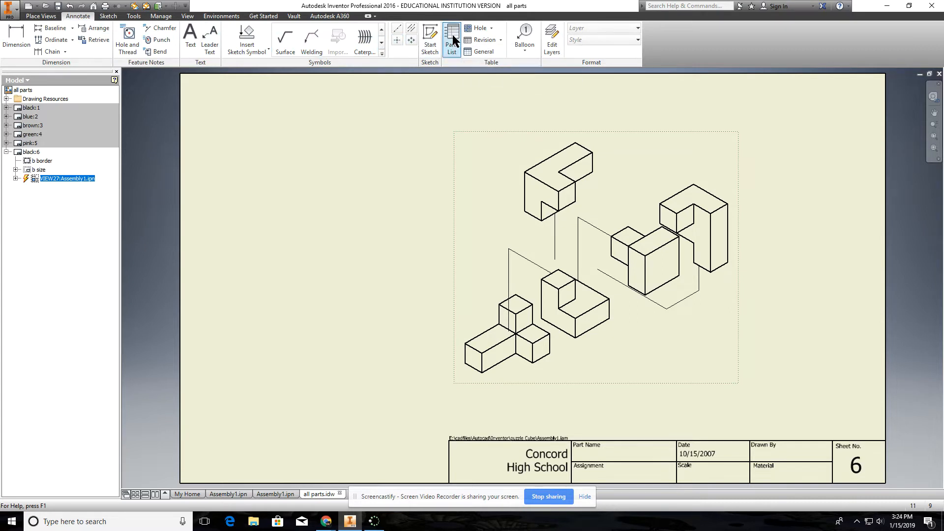
click(452, 40)
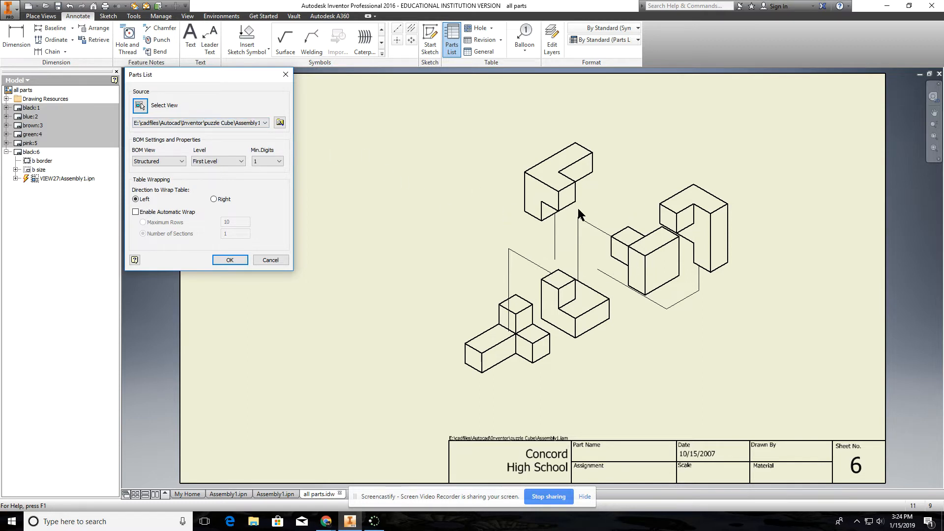
mouse_move(176, 188)
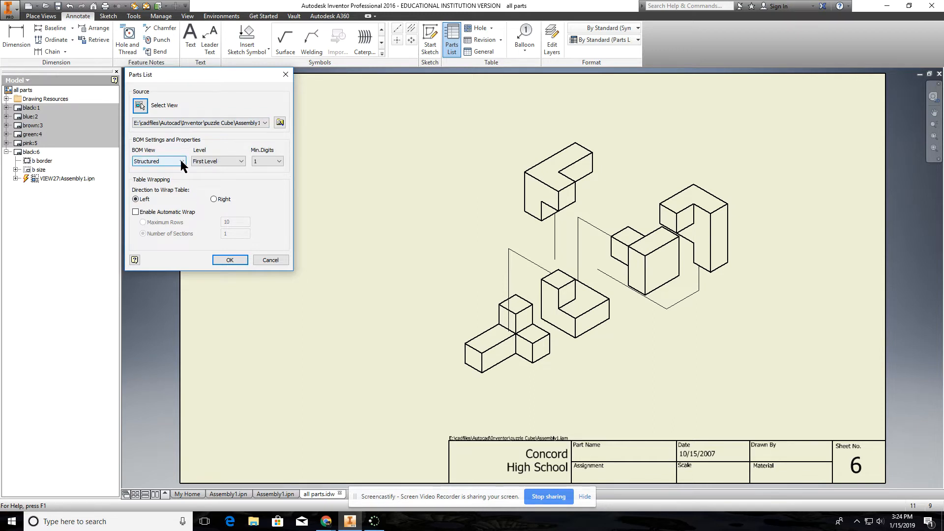
click(181, 160)
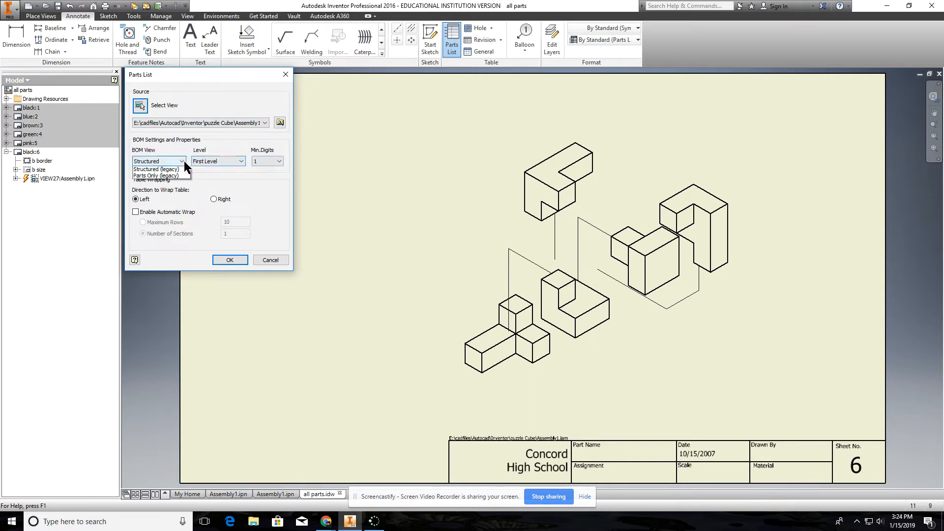
click(182, 160)
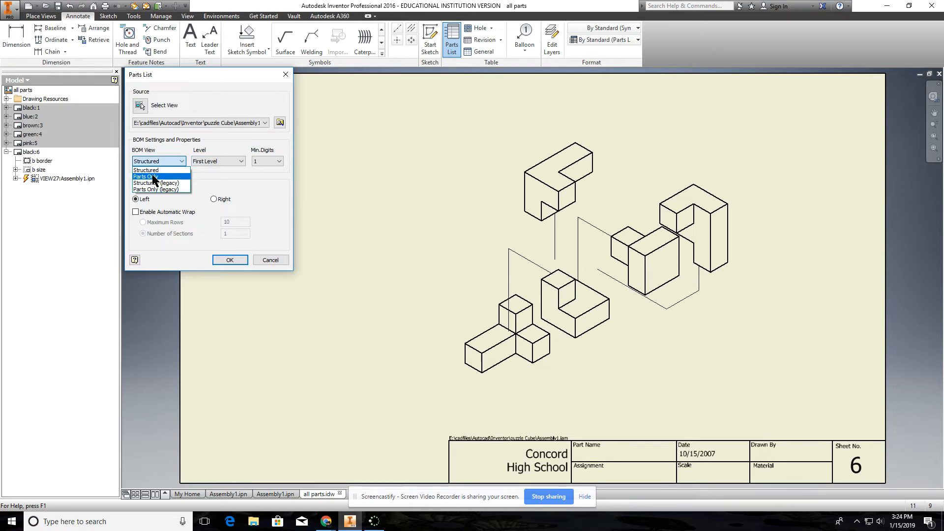
click(145, 177)
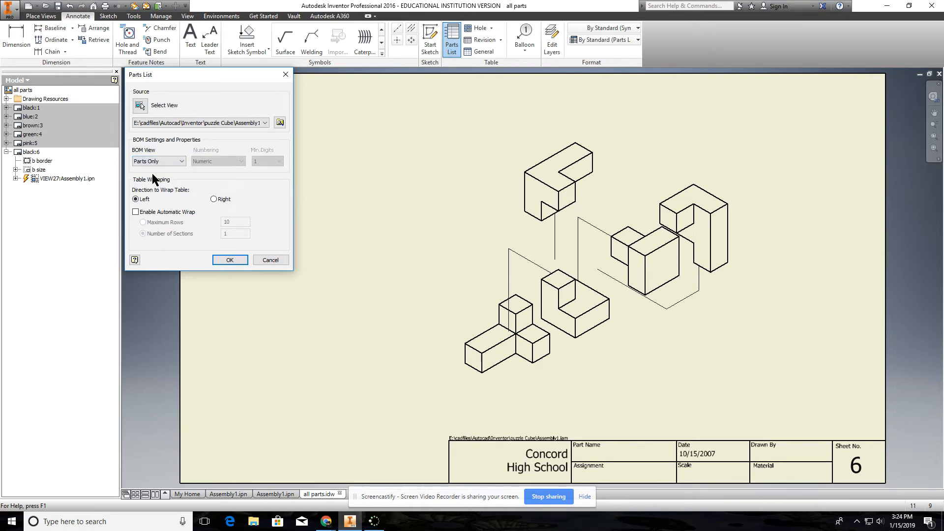
mouse_move(230, 260)
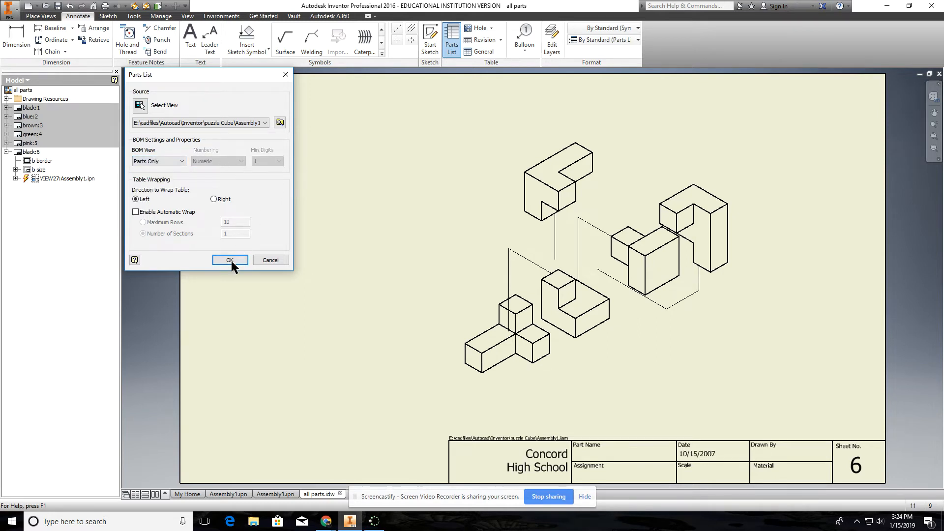
click(229, 260)
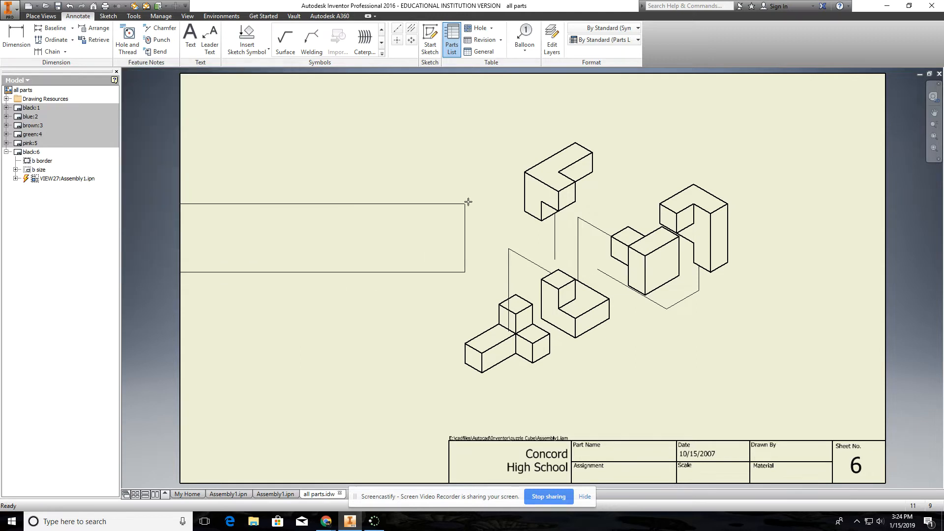
click(451, 39)
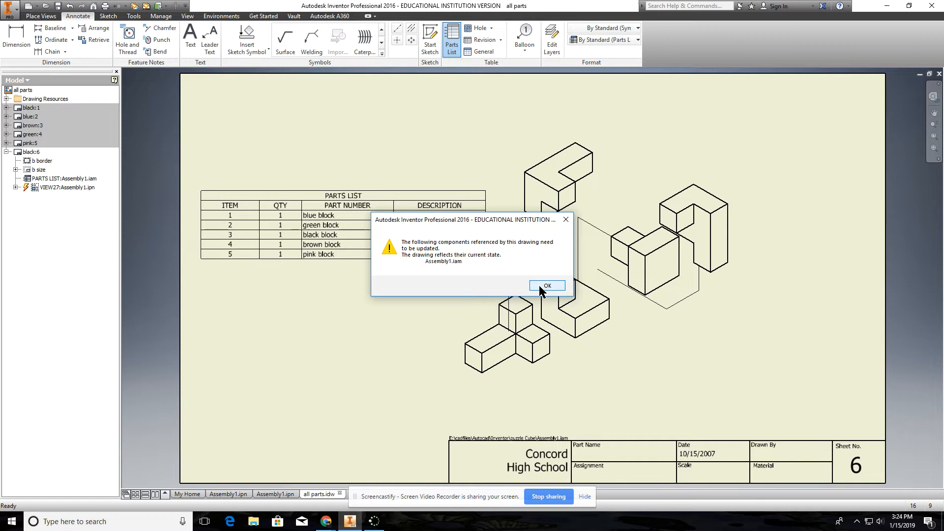
Dismiss the update warning and move the parts list to the lower left by the title block
click(547, 285)
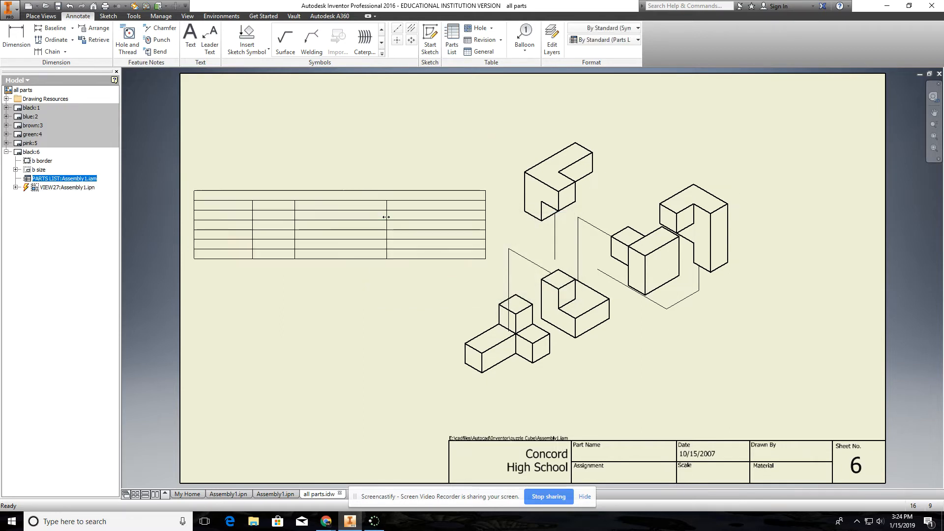
click(339, 224)
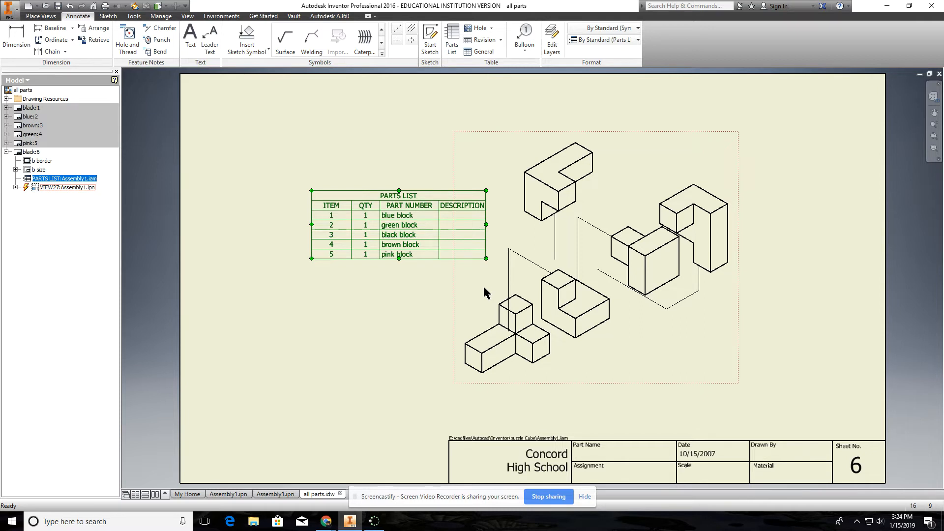
mouse_move(456, 218)
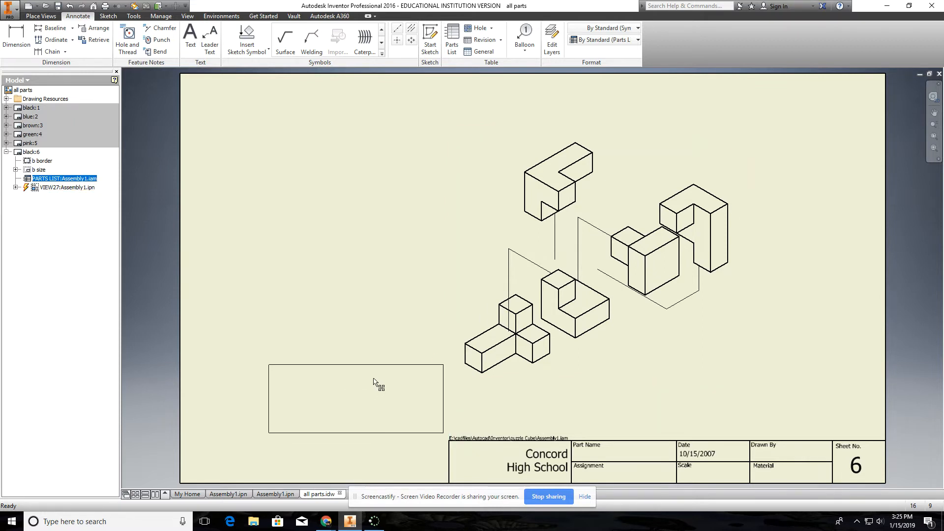
click(377, 383)
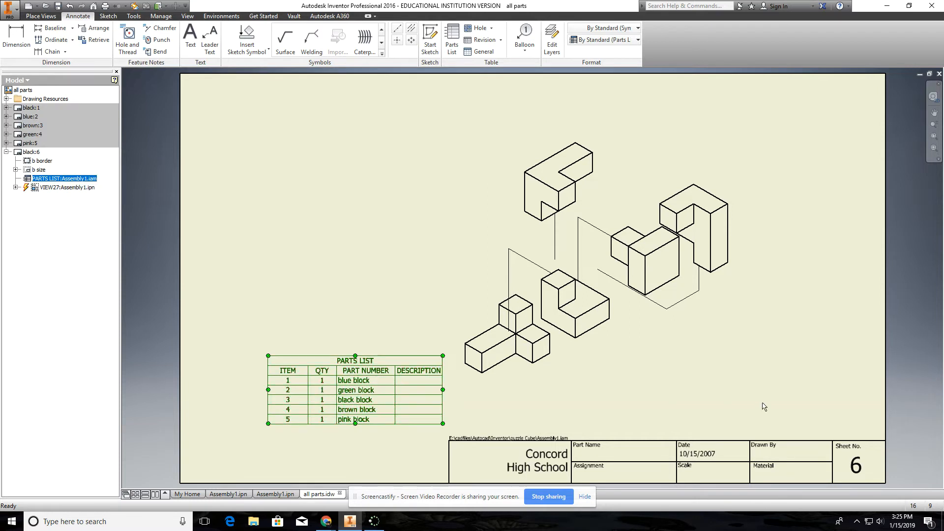
click(666, 275)
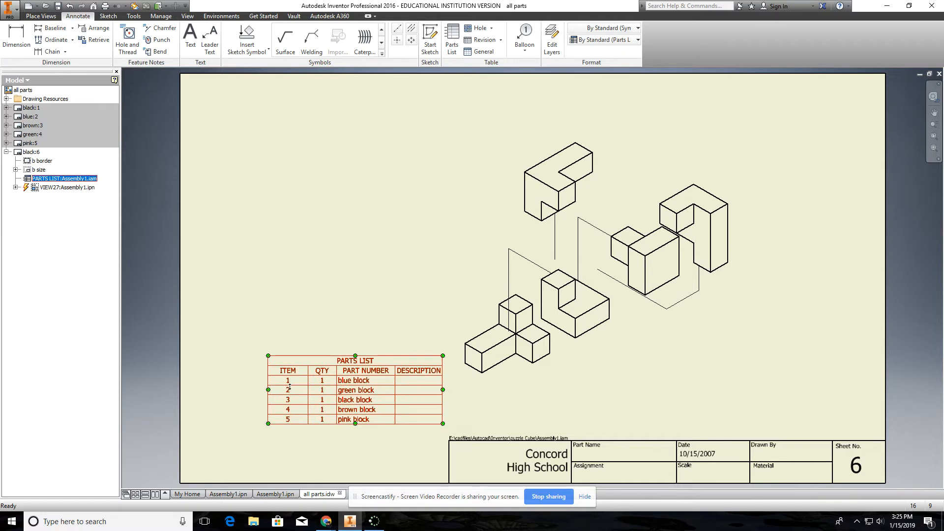
click(565, 264)
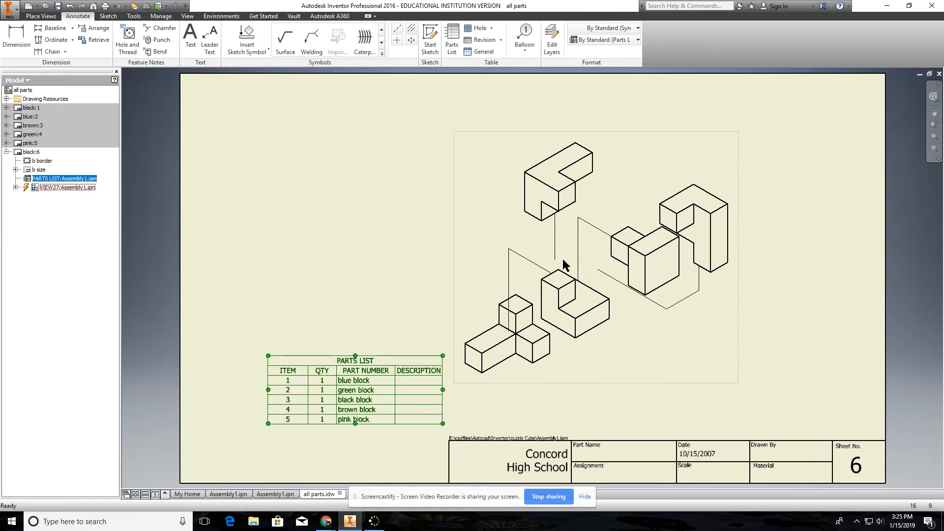
Attach numbered item balloons to the exploded pieces, including balloon 5, continuing between each
click(523, 38)
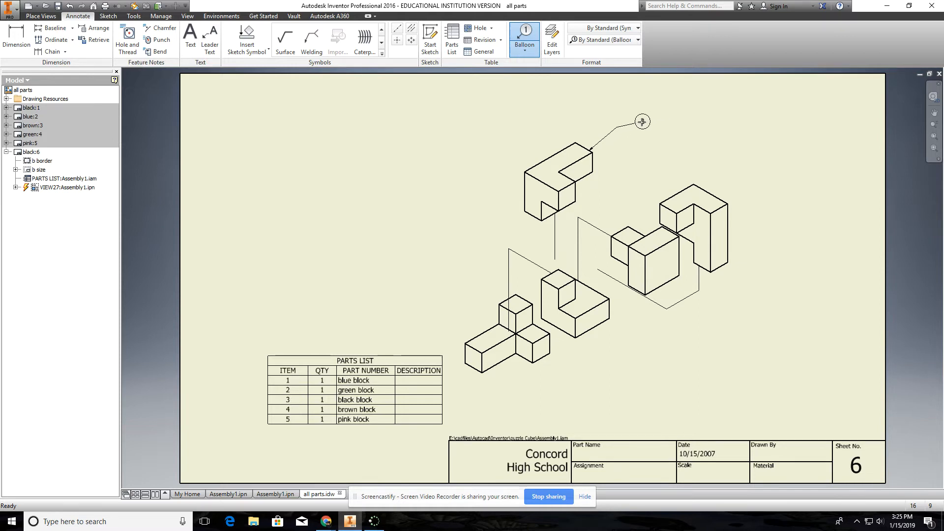
right_click(642, 122)
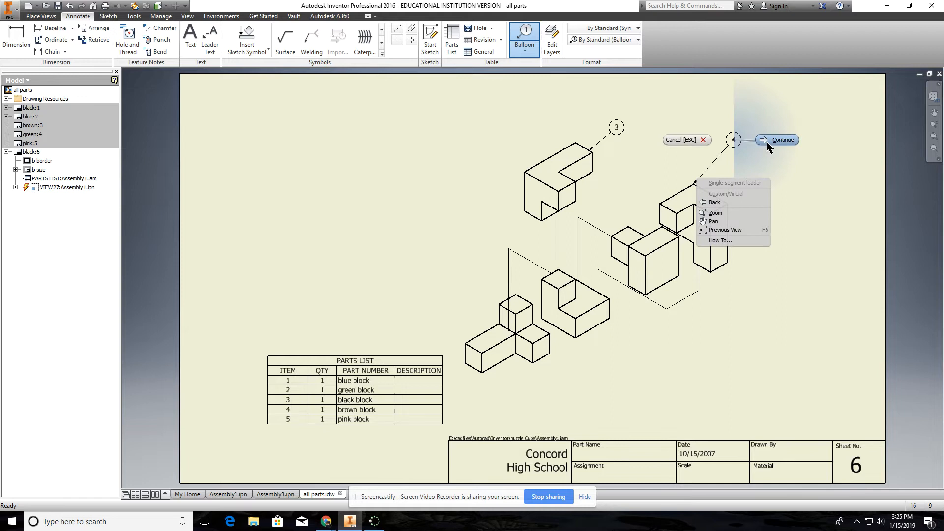
click(782, 140)
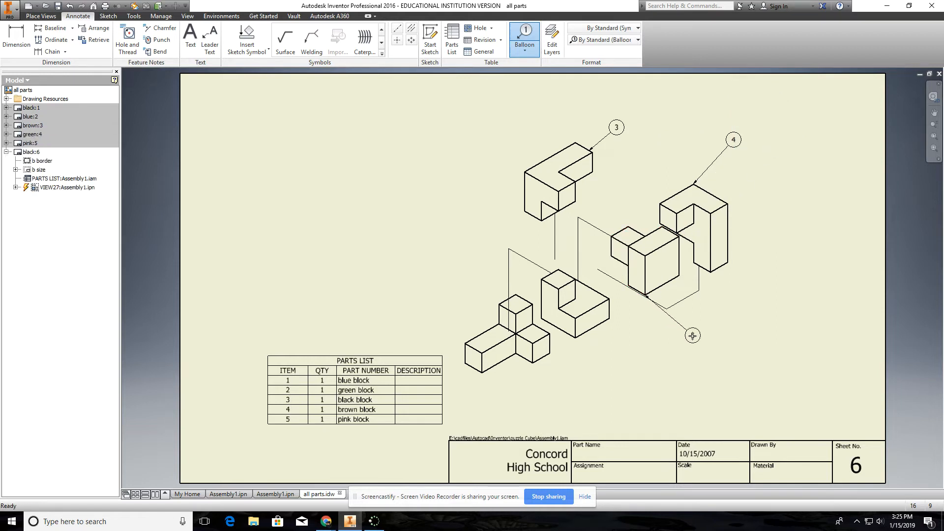
click(693, 336)
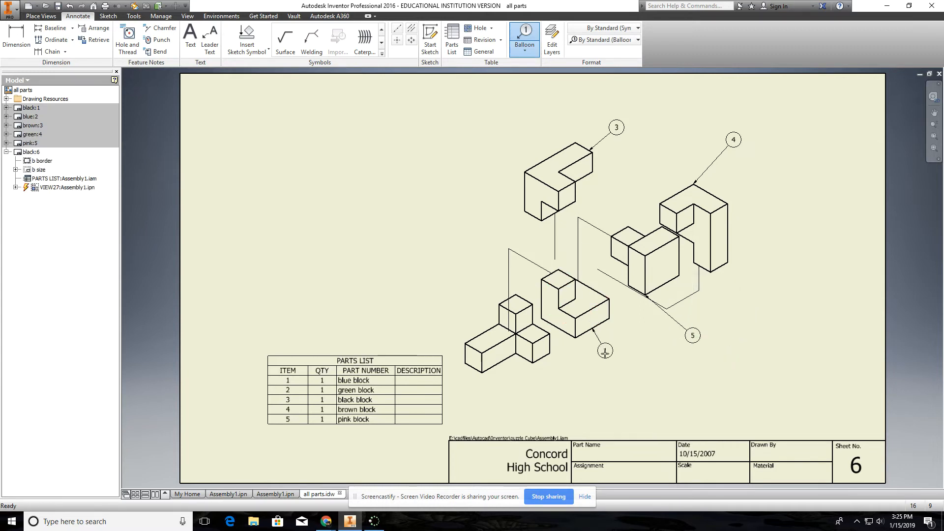
right_click(605, 351)
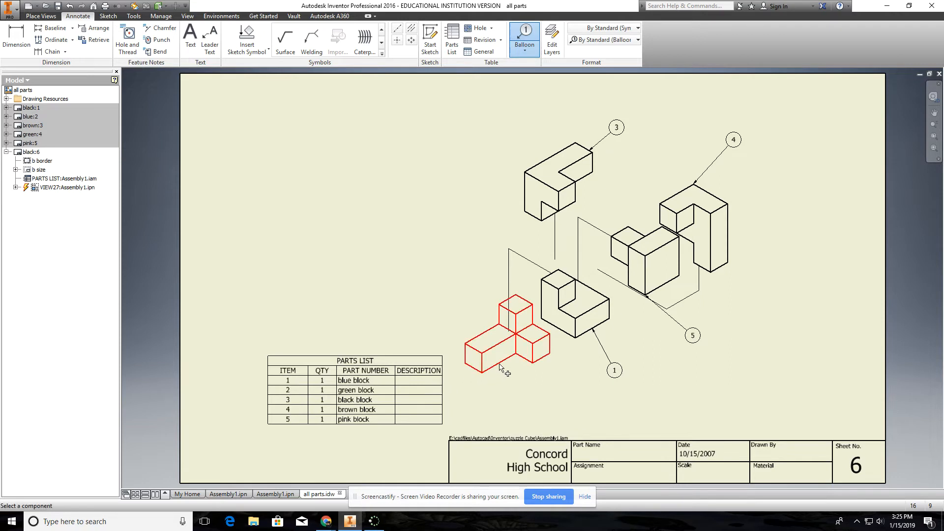
right_click(507, 372)
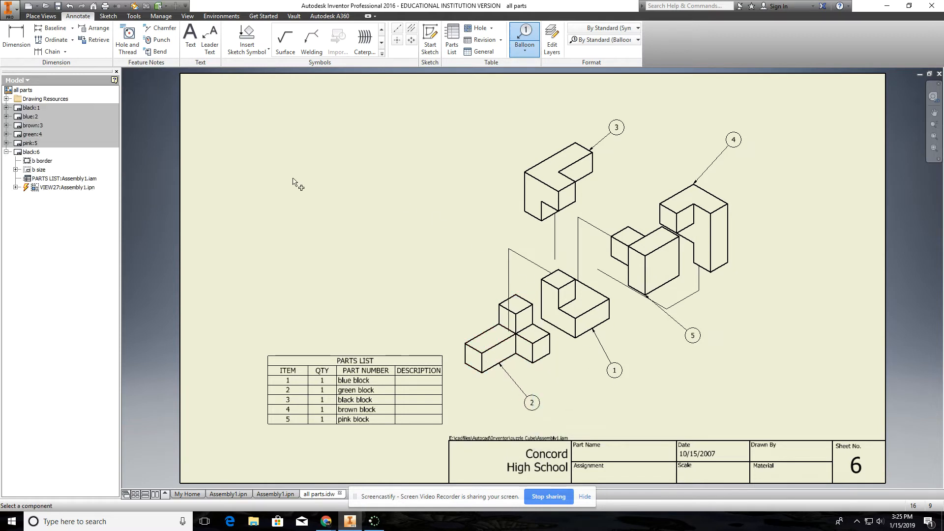
mouse_move(812, 448)
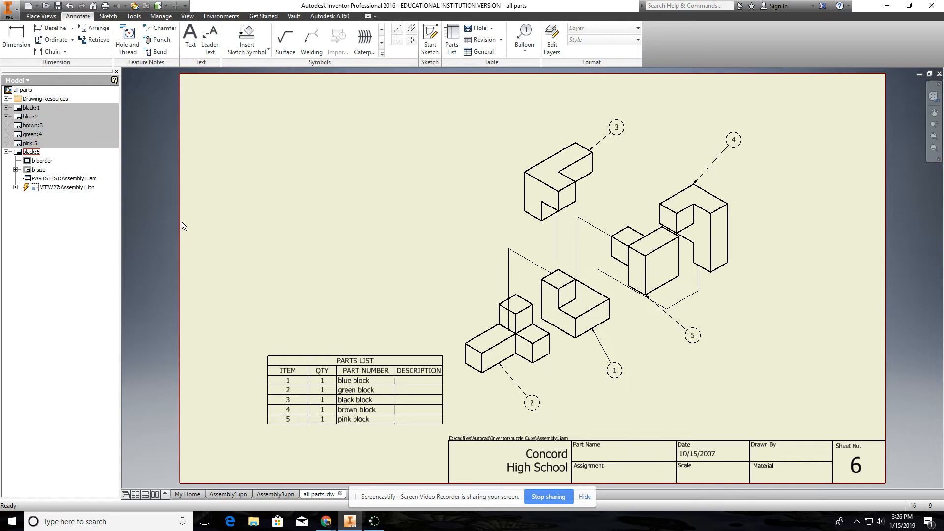
Move the black:6 sheet up the sheet list and dismiss the update warning
click(32, 151)
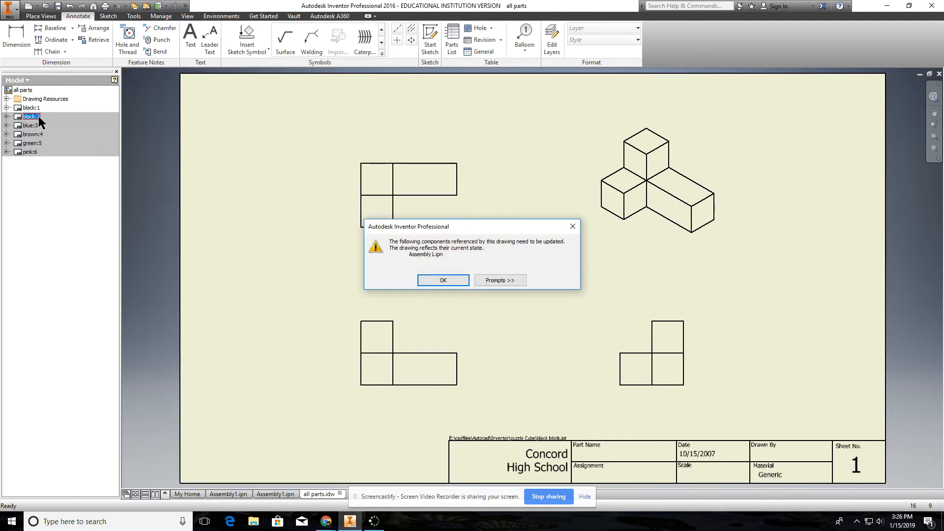
click(443, 281)
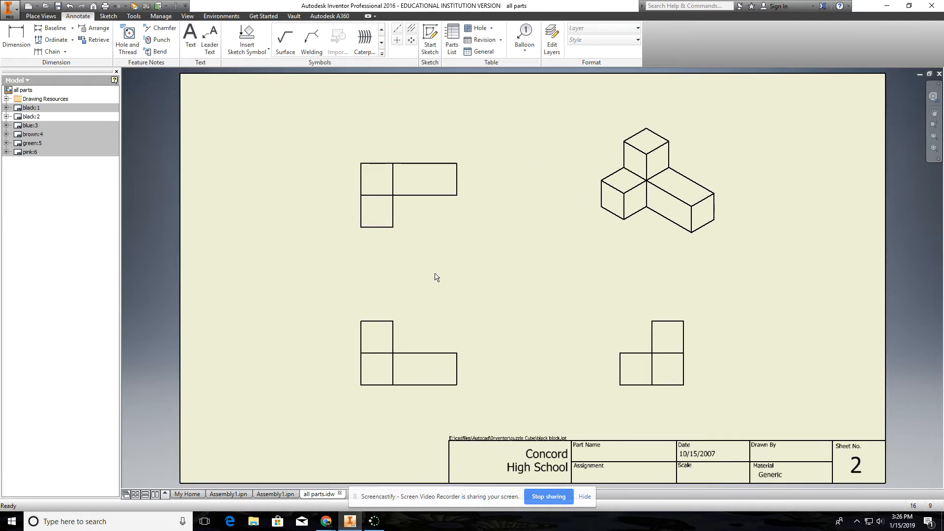
mouse_move(607, 404)
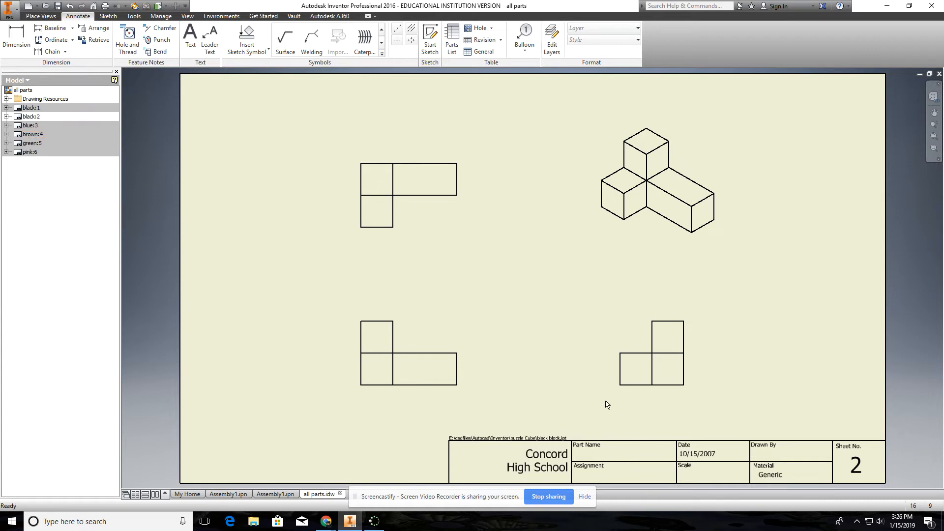
mouse_move(246, 148)
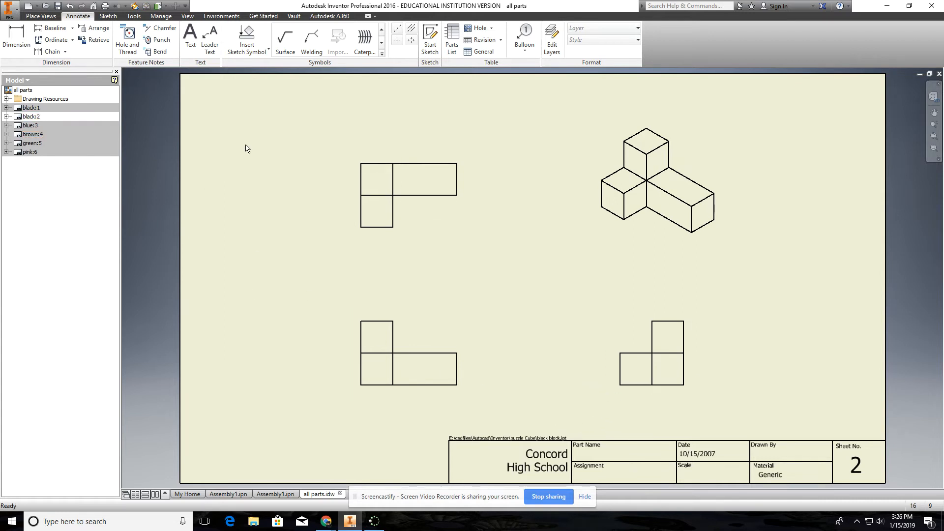
mouse_move(245, 150)
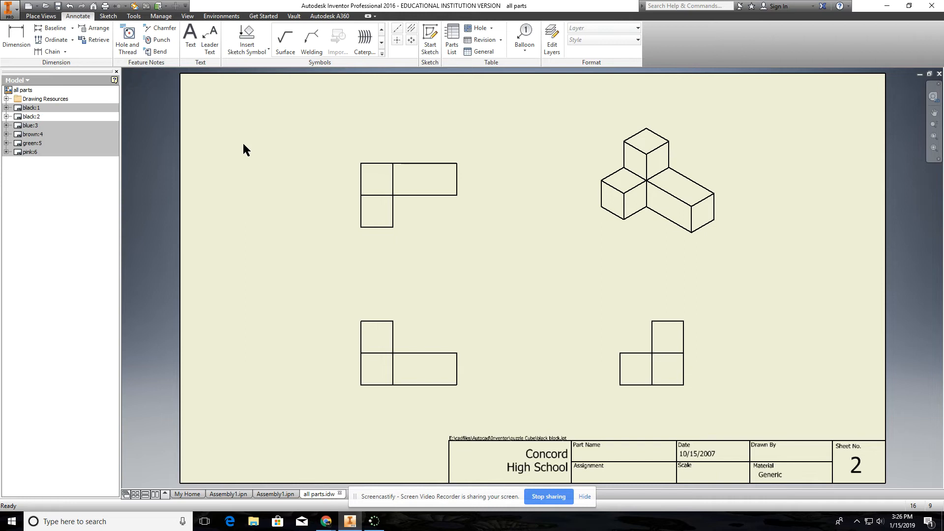
Create blank sheet 7 with empty prompts and begin a base view on it
right_click(245, 149)
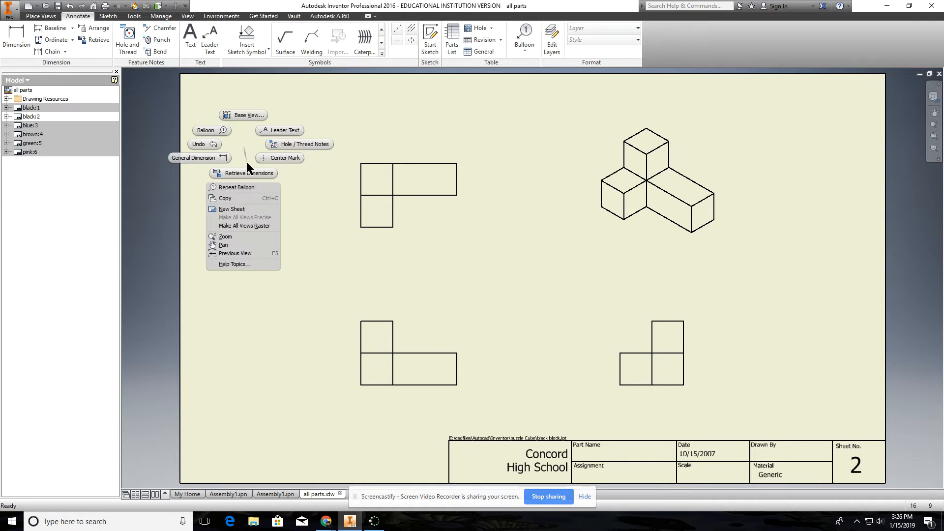
click(232, 208)
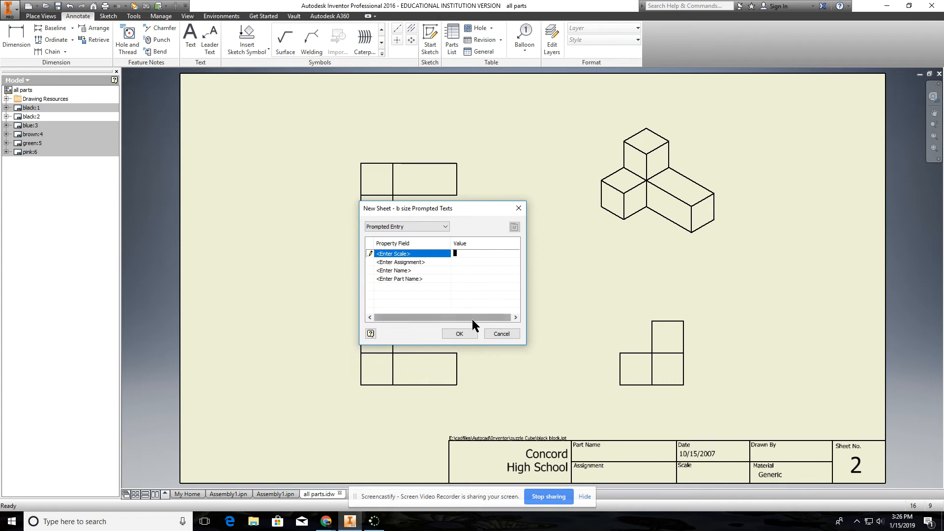
mouse_move(453, 282)
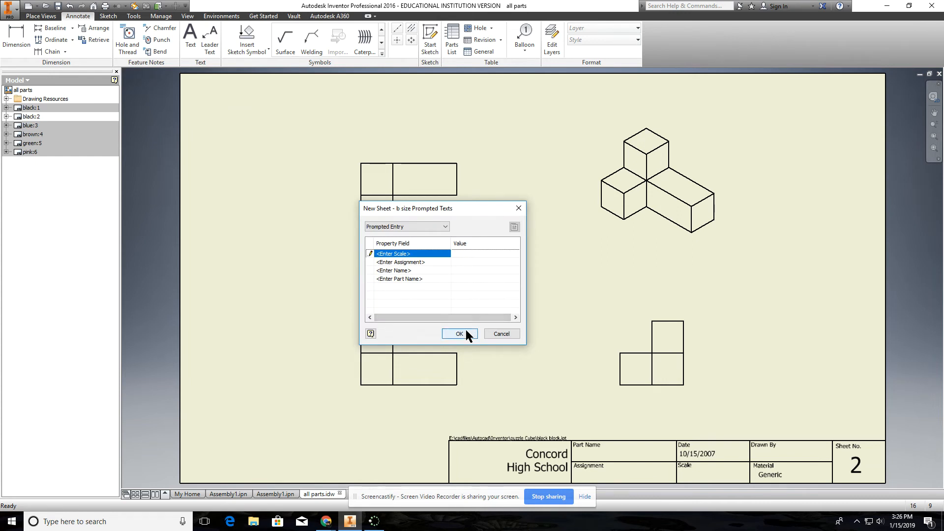
click(460, 333)
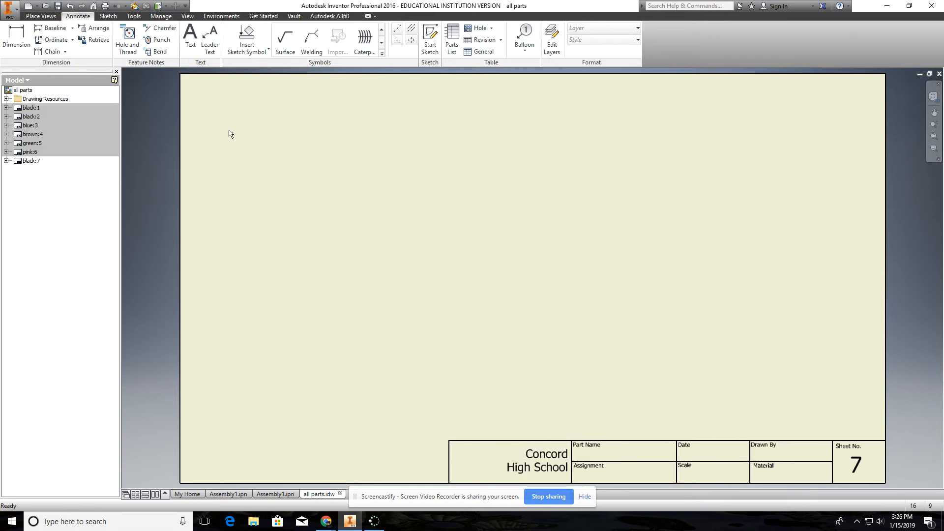
click(40, 15)
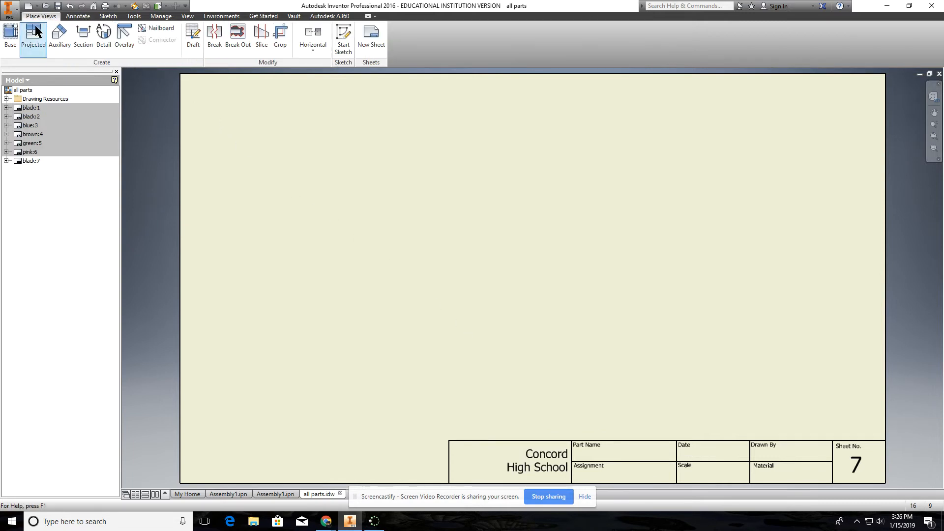
click(10, 37)
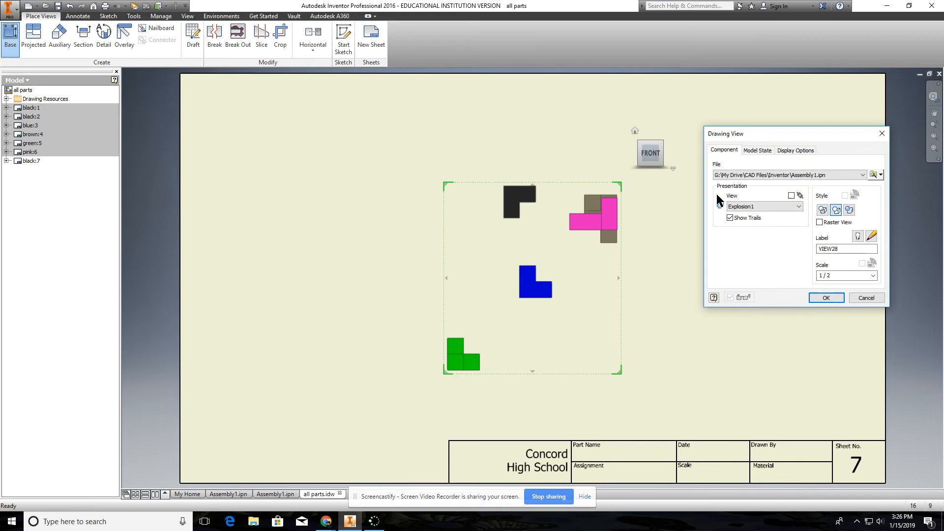
Point the base view at Assembly1.iam and set its scale to .75
click(873, 175)
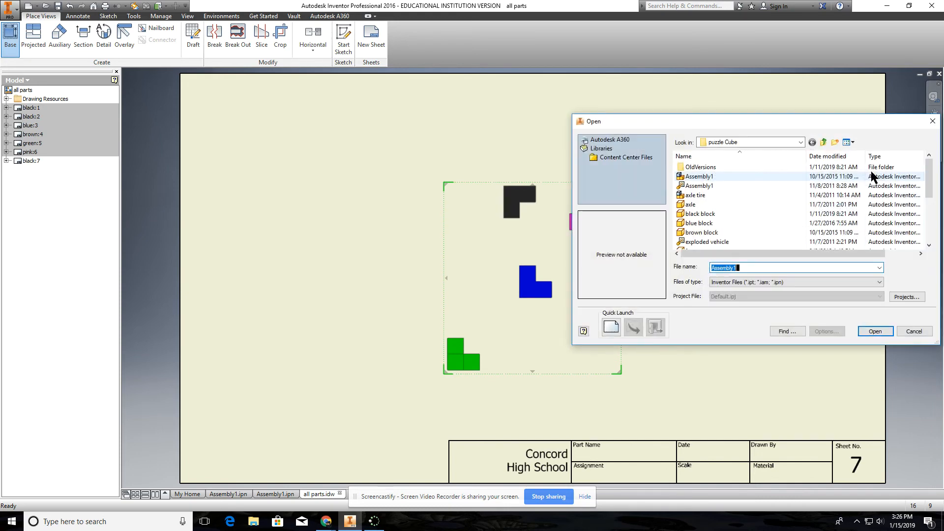
mouse_move(708, 186)
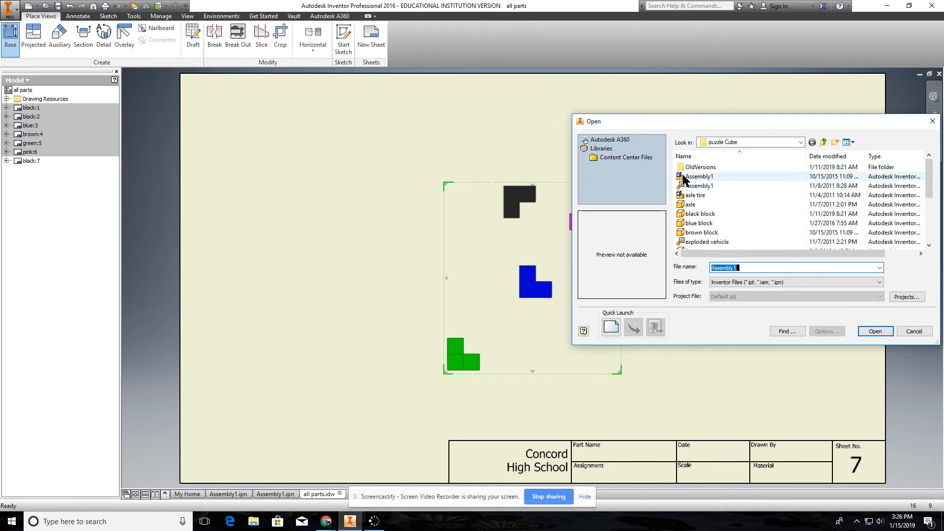
click(699, 177)
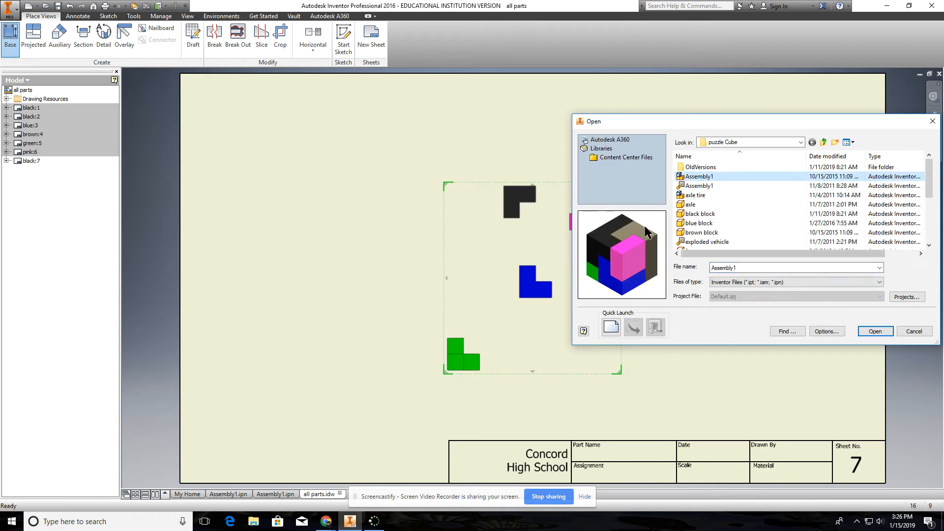
click(875, 331)
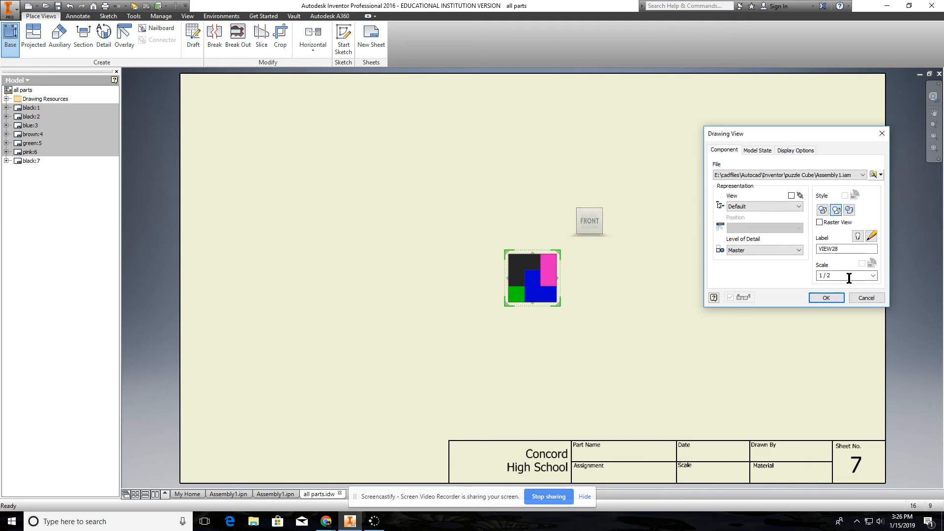
triple_click(835, 275)
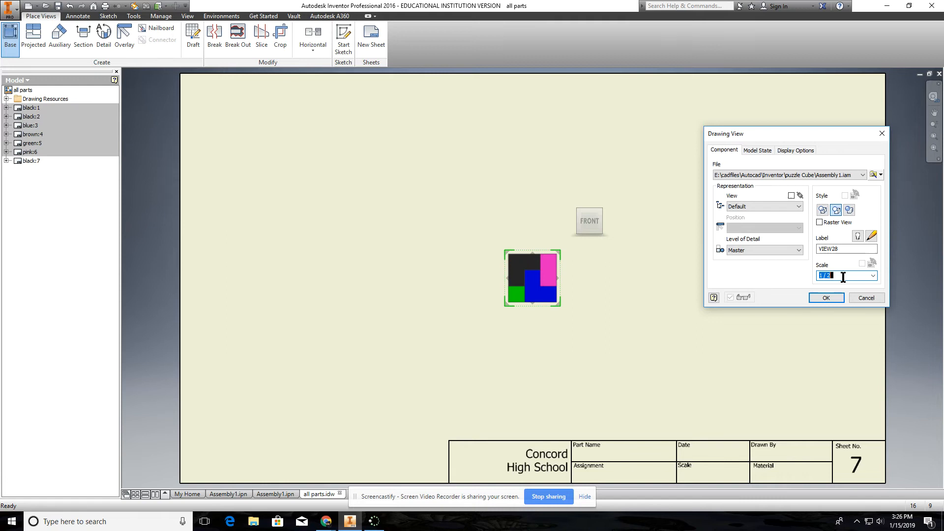
text(.75)
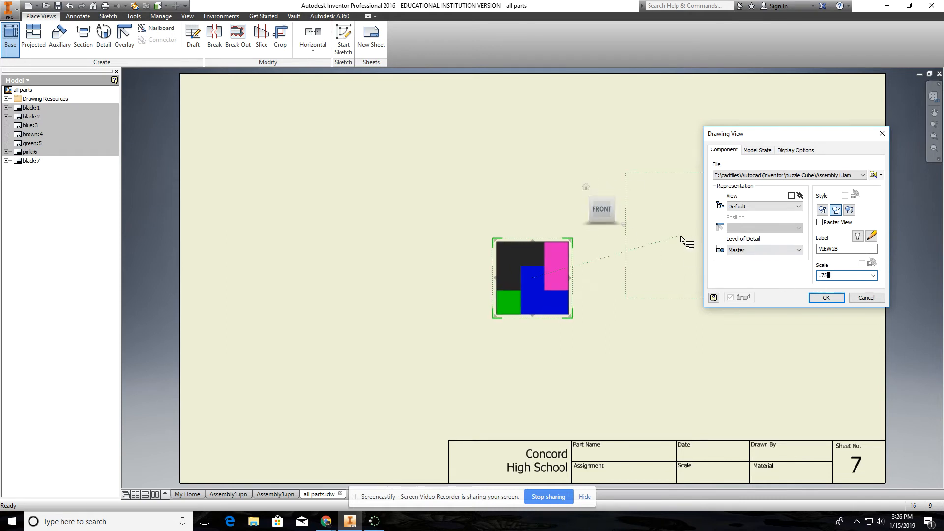
mouse_move(554, 170)
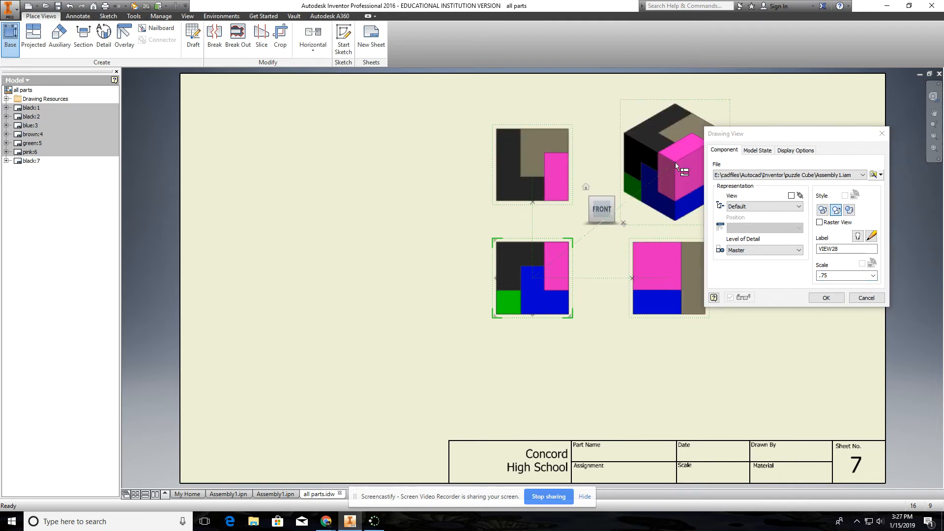
mouse_move(403, 383)
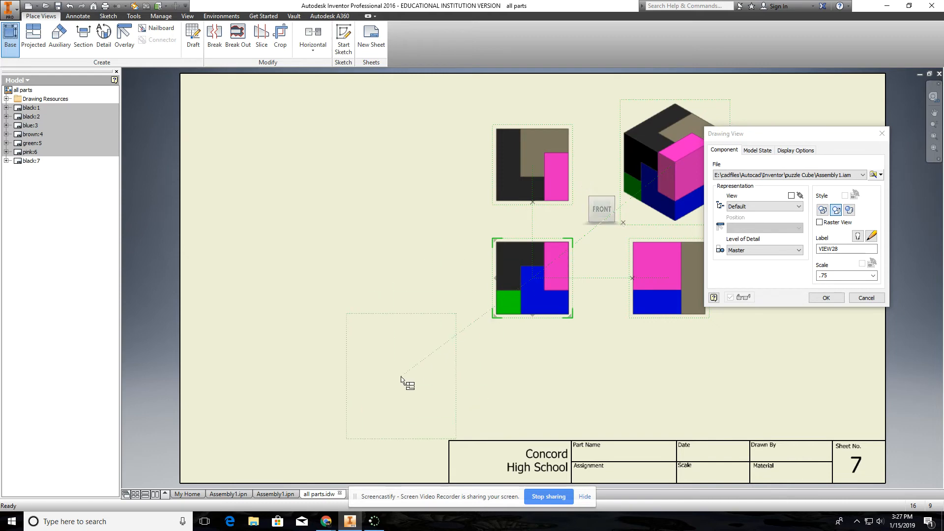
mouse_move(372, 364)
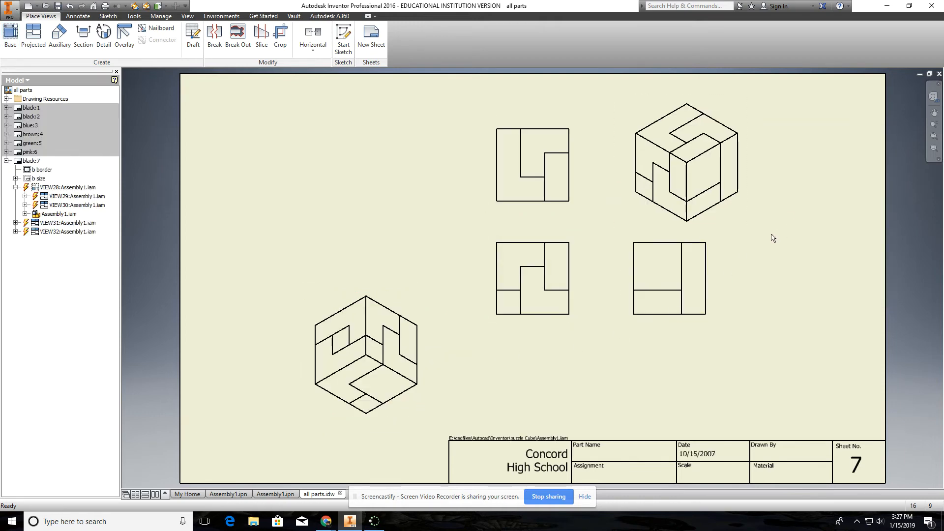
Space the orthographic views apart and delete the lower-left isometric view
click(669, 278)
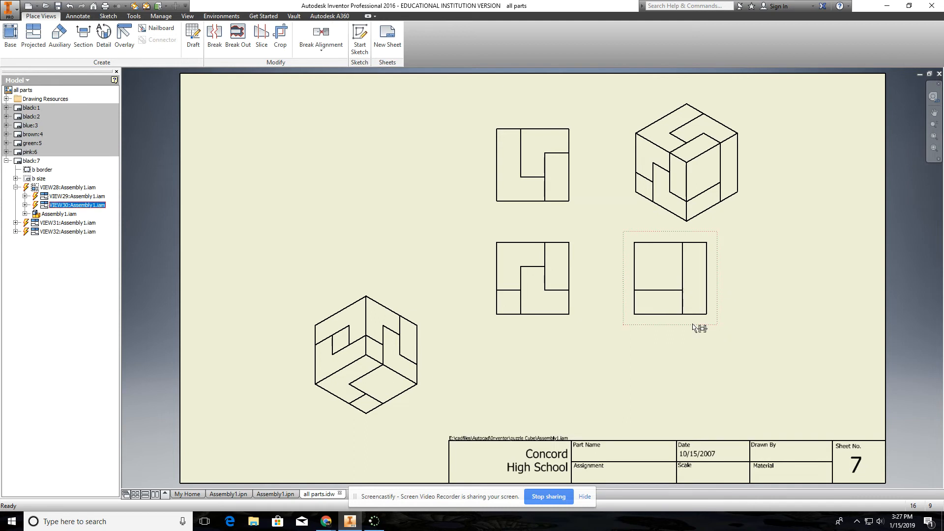
click(532, 278)
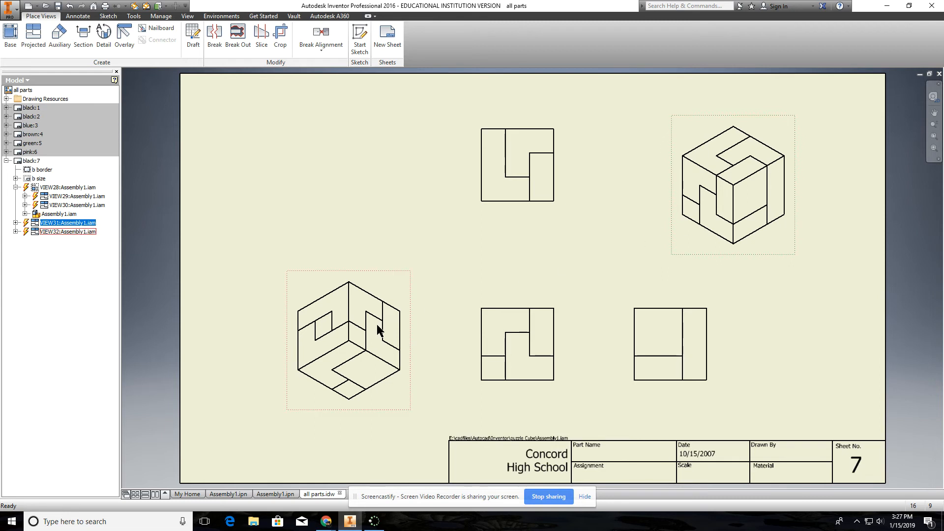
mouse_move(404, 280)
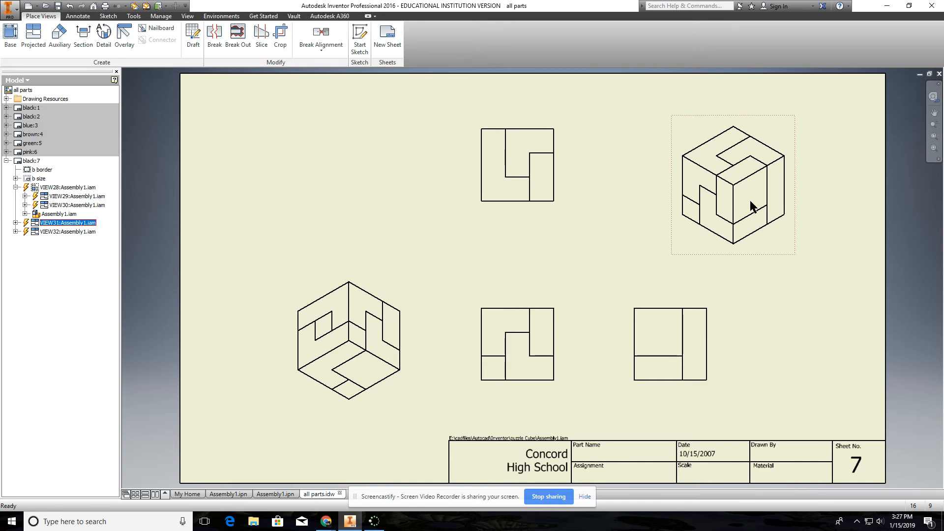
click(348, 340)
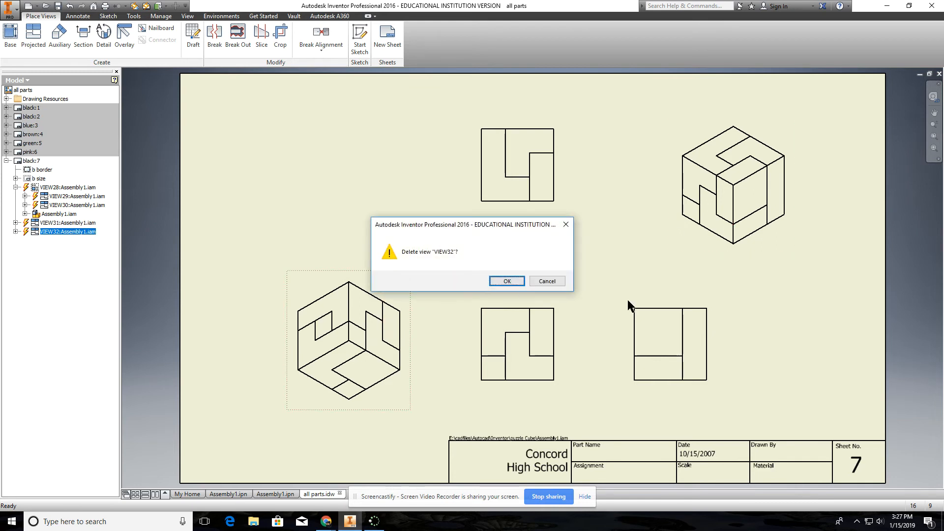
click(506, 281)
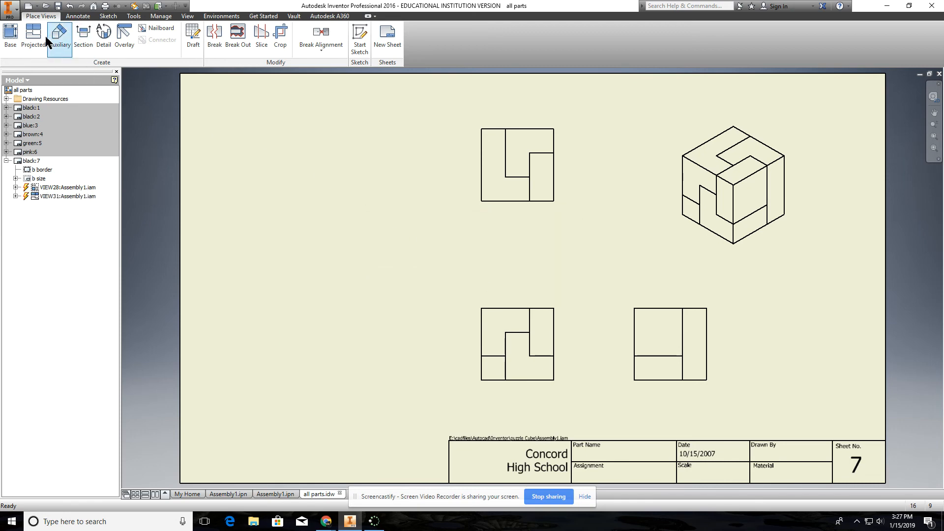
Place a Base View of Assembly1.iam from the back-left corner at .75 scale, lower left
click(10, 36)
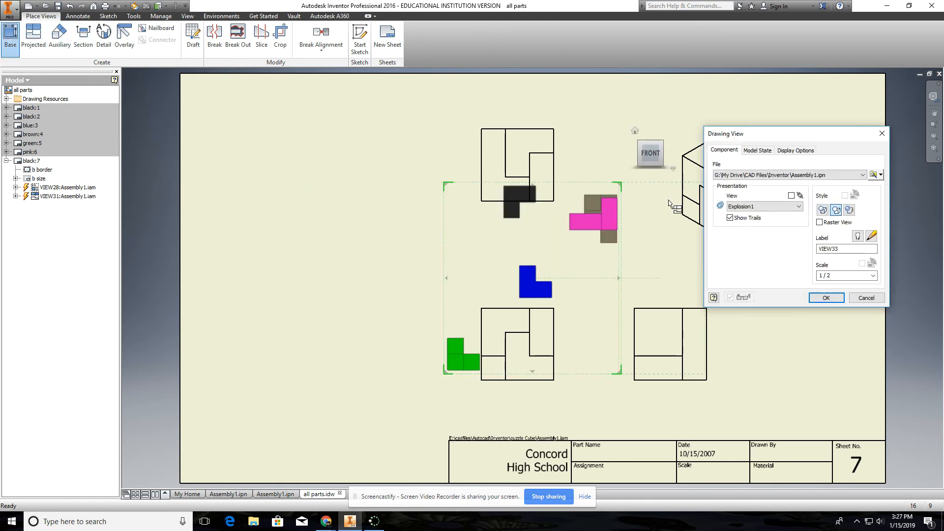
click(874, 175)
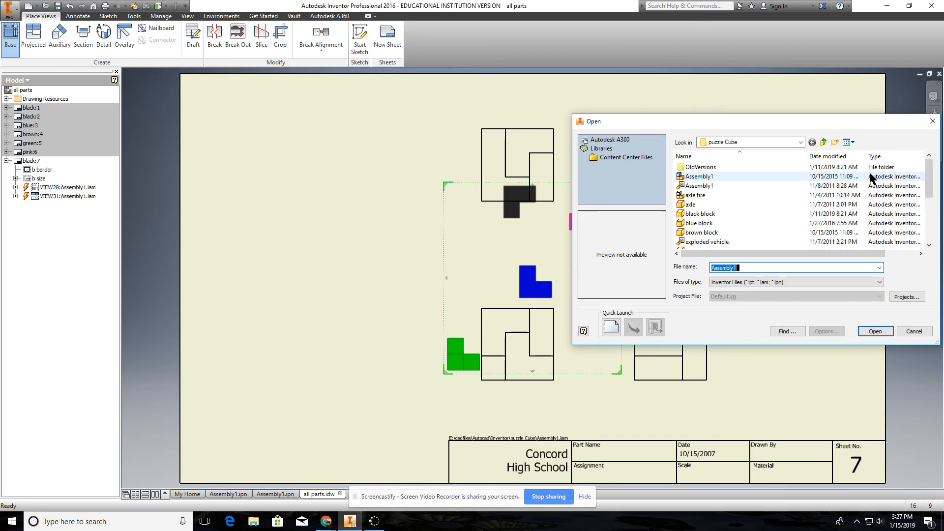
mouse_move(728, 181)
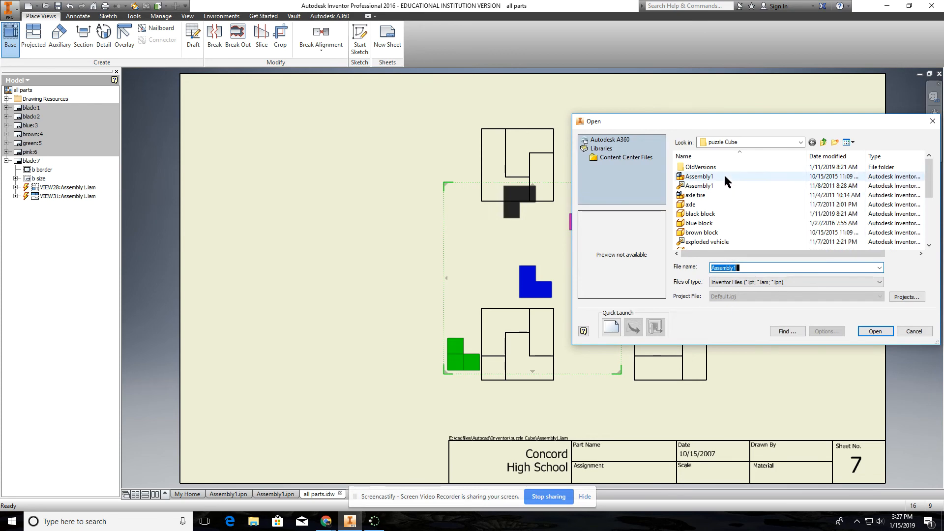
click(698, 176)
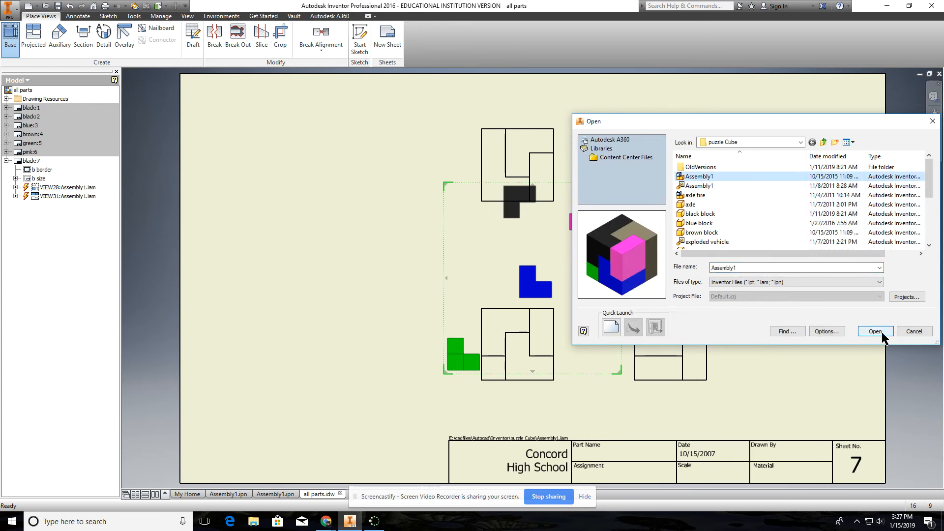
click(875, 332)
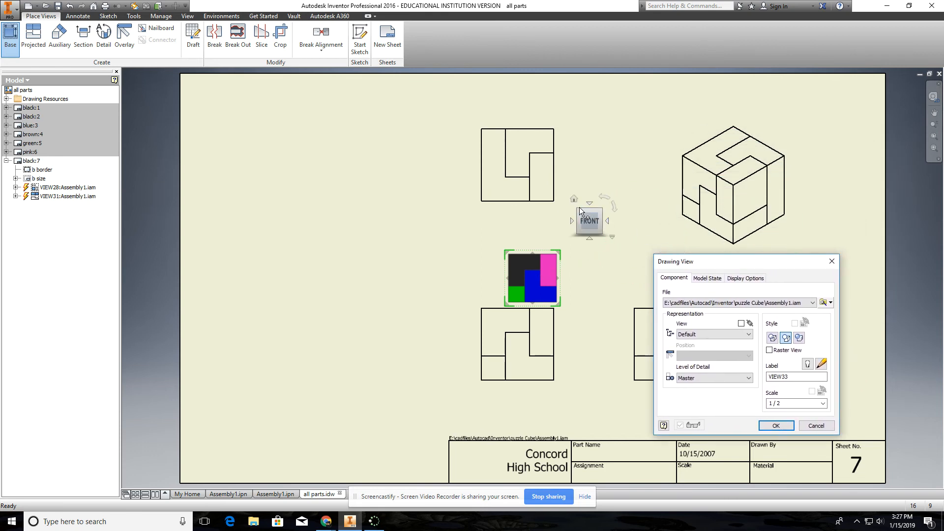
mouse_move(575, 202)
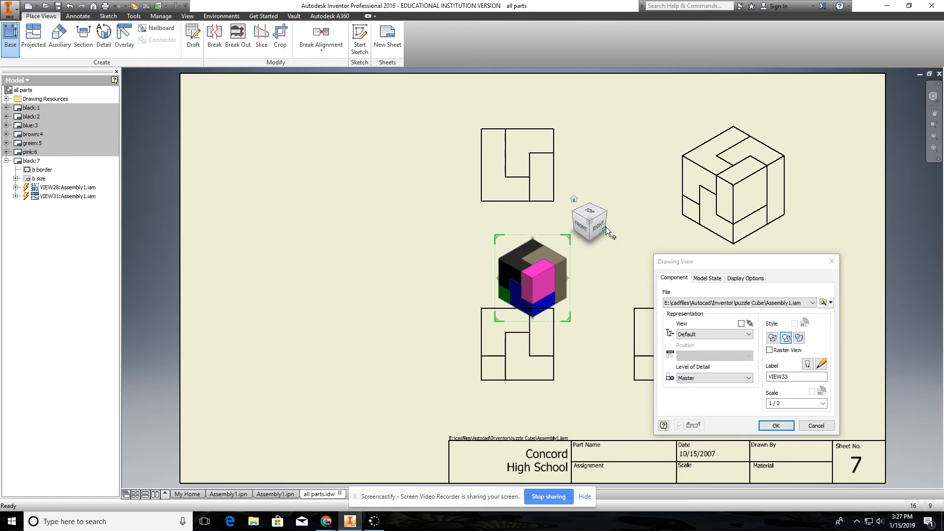
mouse_move(588, 214)
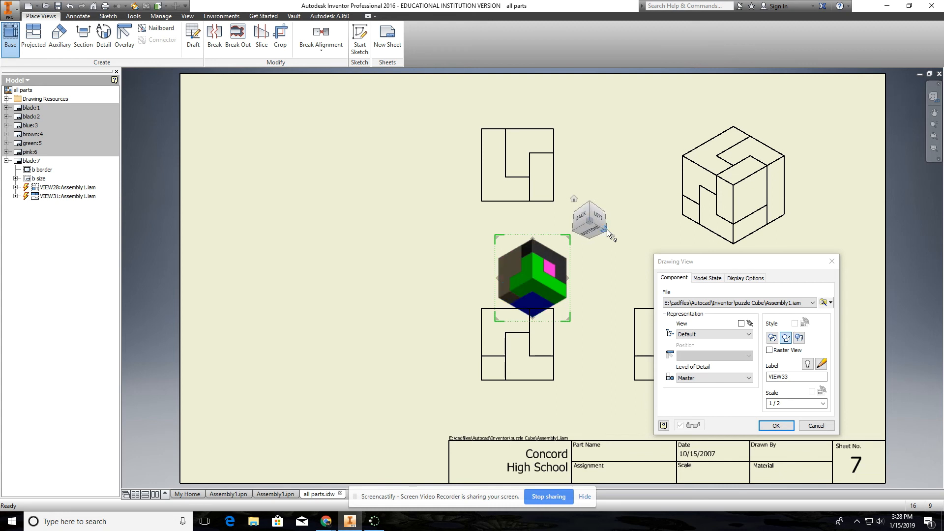
mouse_move(597, 218)
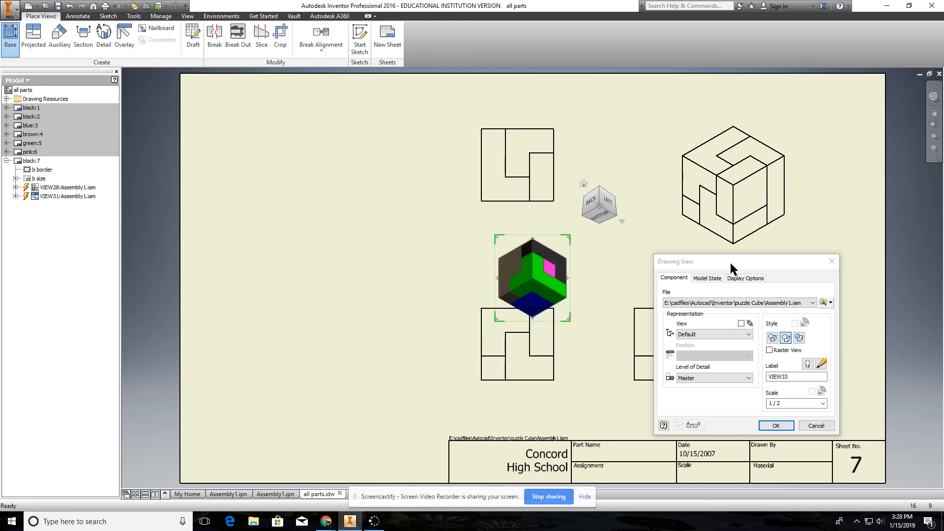
mouse_move(804, 404)
text(.75)
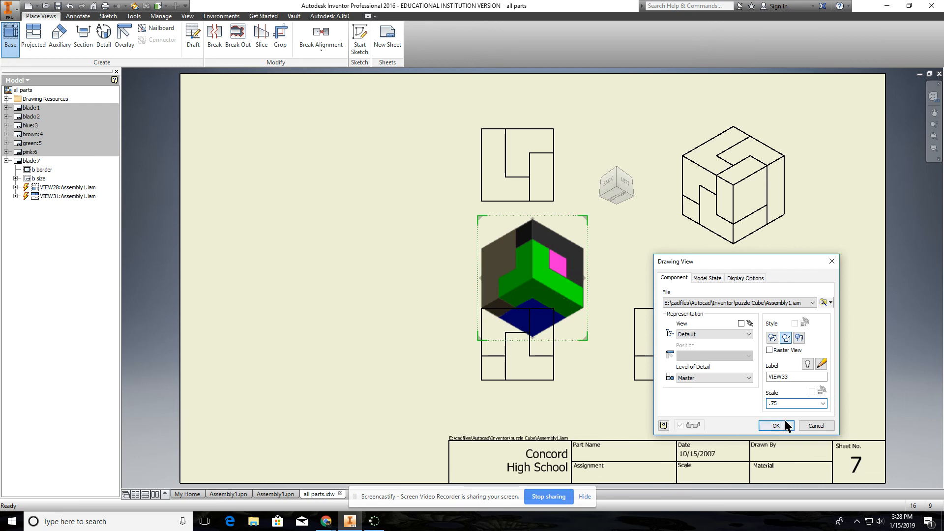
click(776, 426)
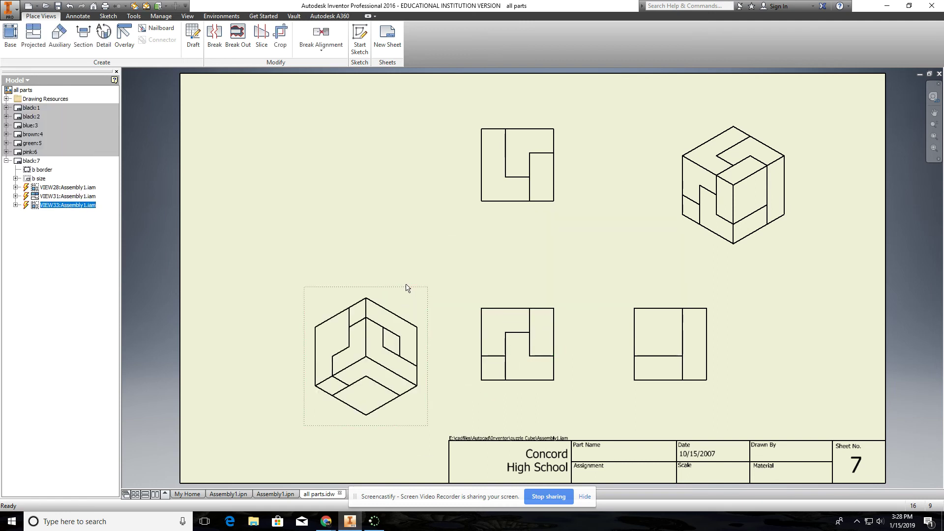
mouse_move(380, 323)
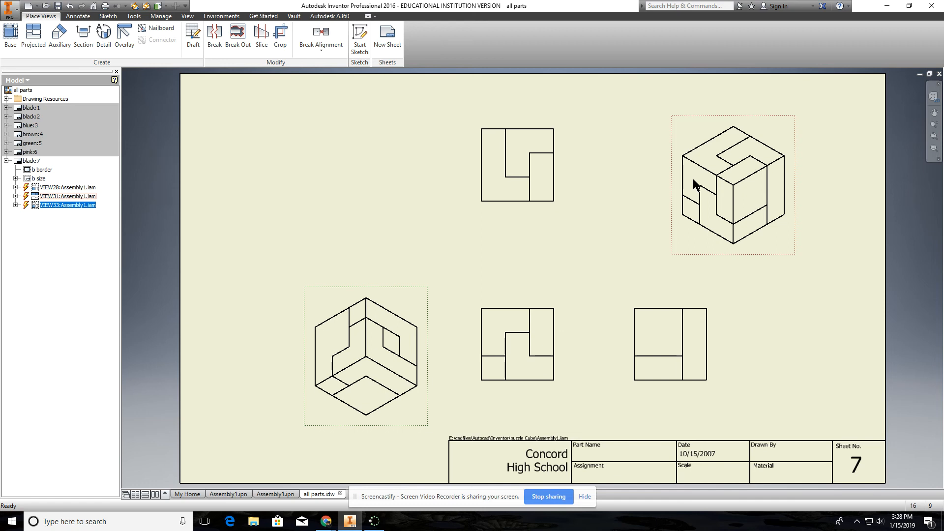
mouse_move(692, 198)
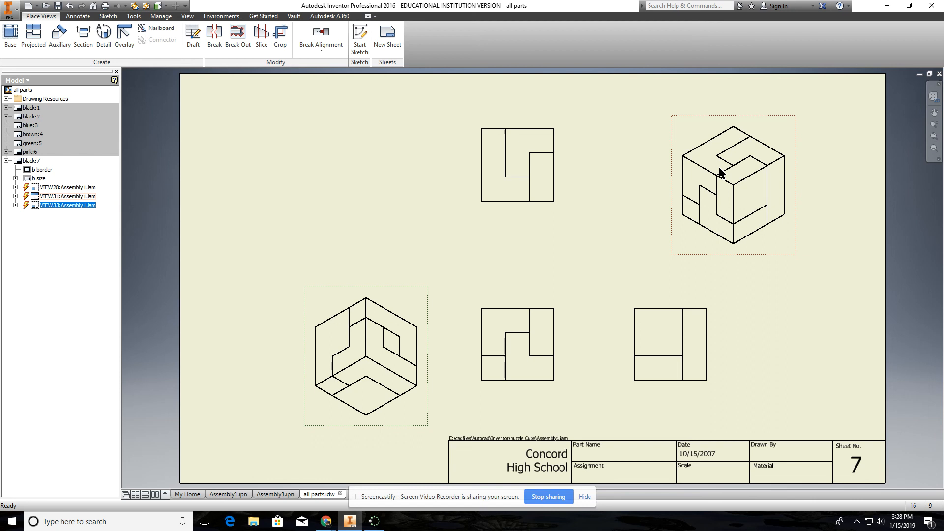
mouse_move(744, 186)
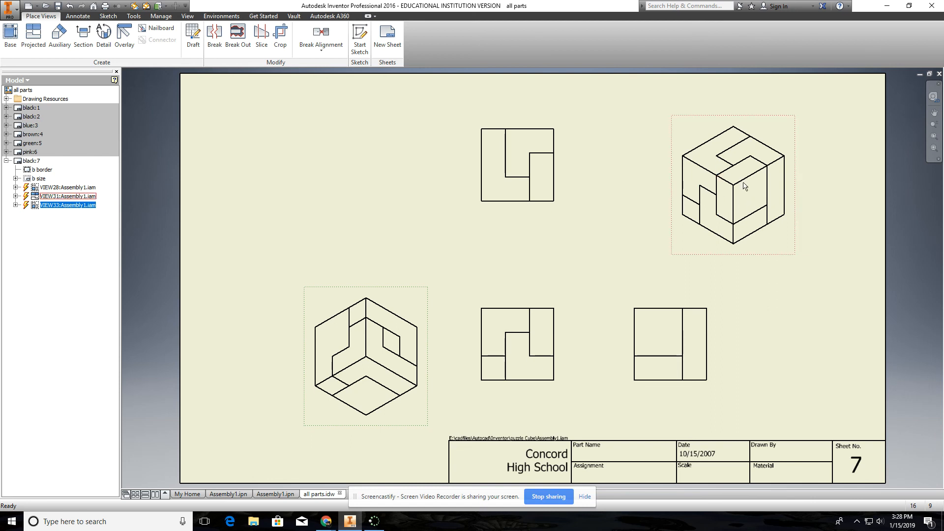
click(366, 355)
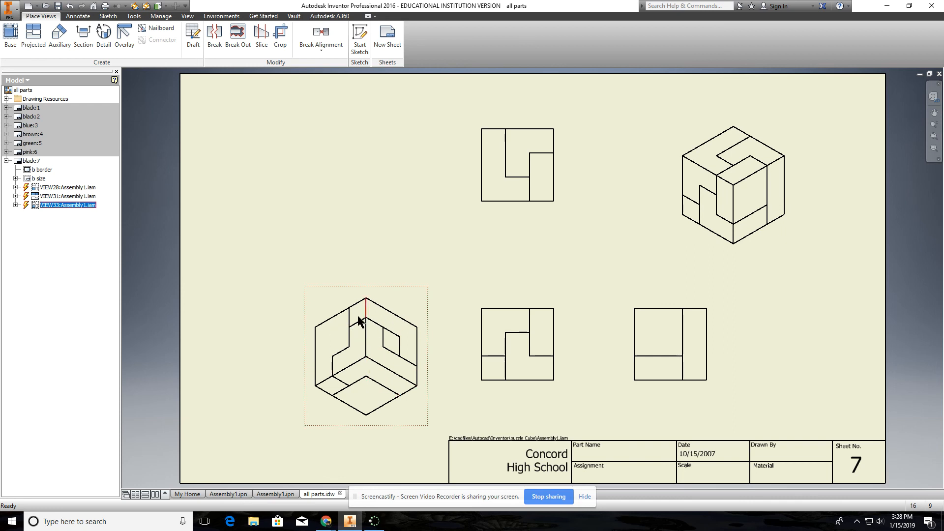
click(517, 344)
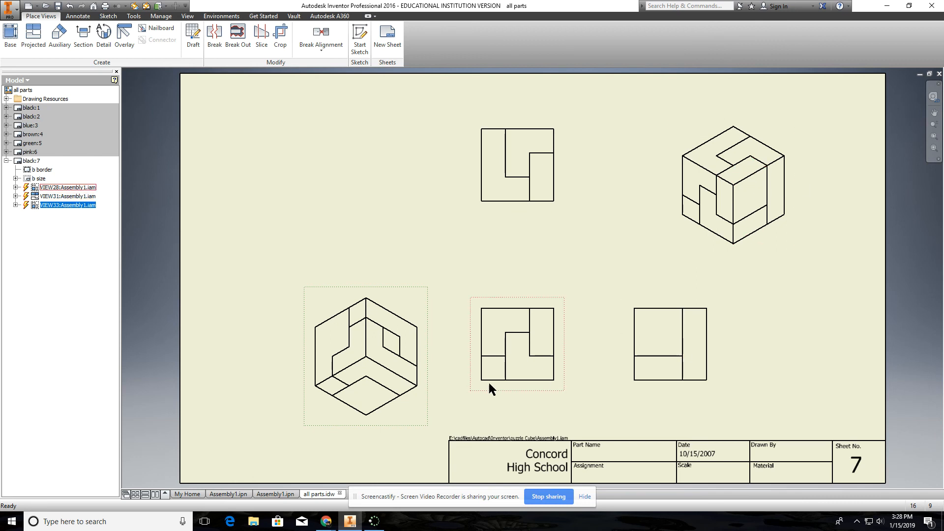
click(505, 367)
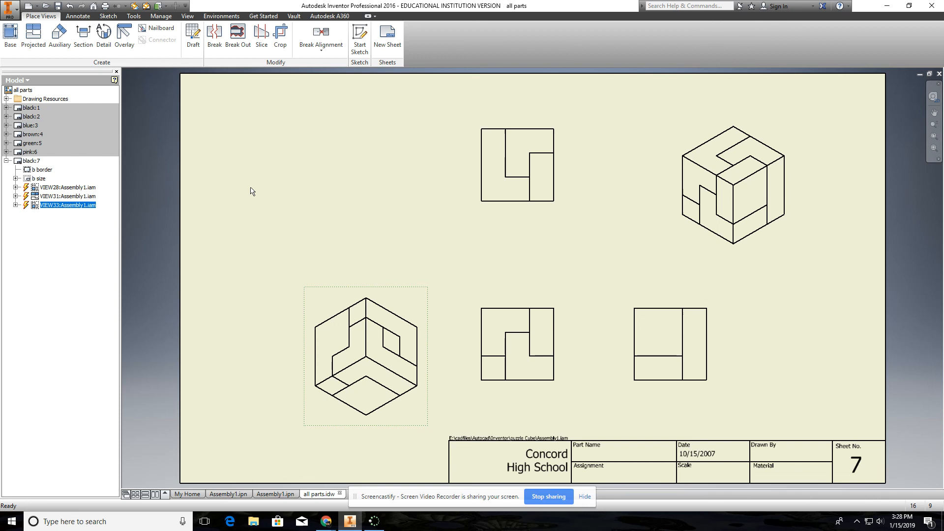
mouse_move(791, 355)
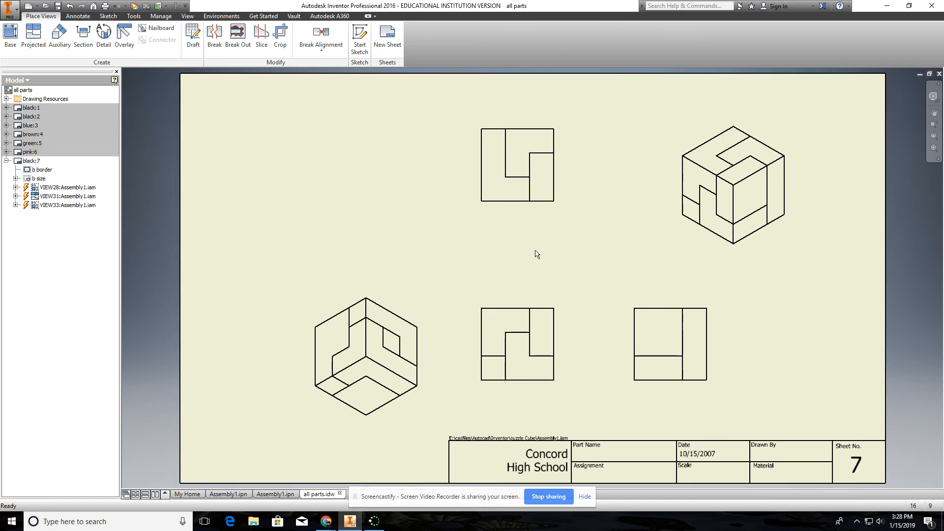
mouse_move(402, 207)
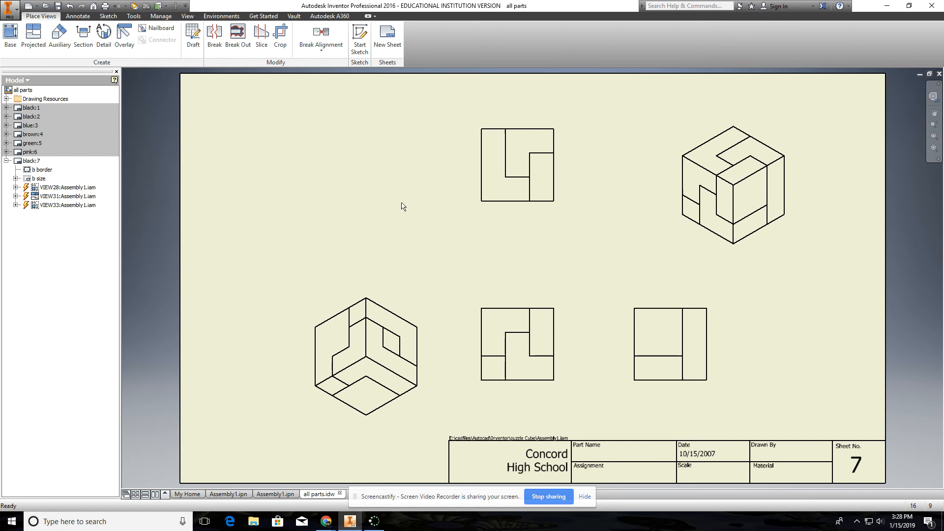
mouse_move(450, 283)
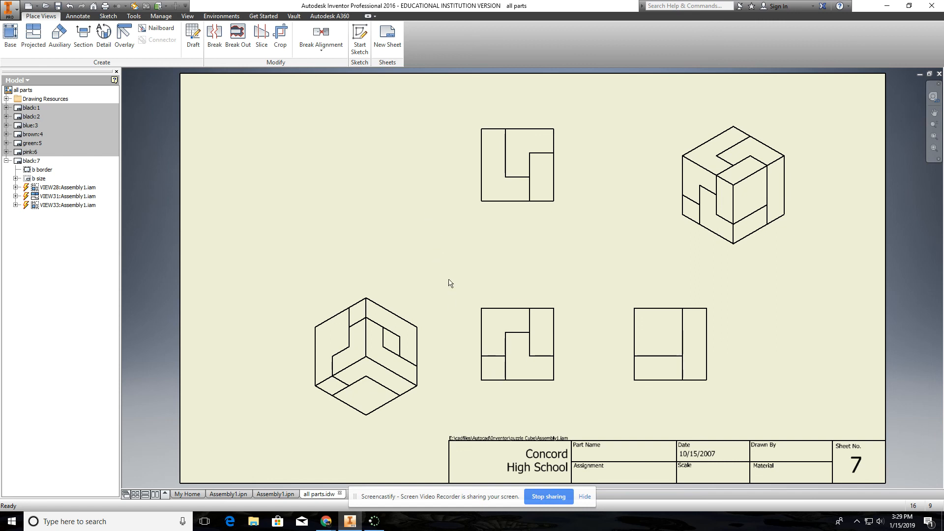